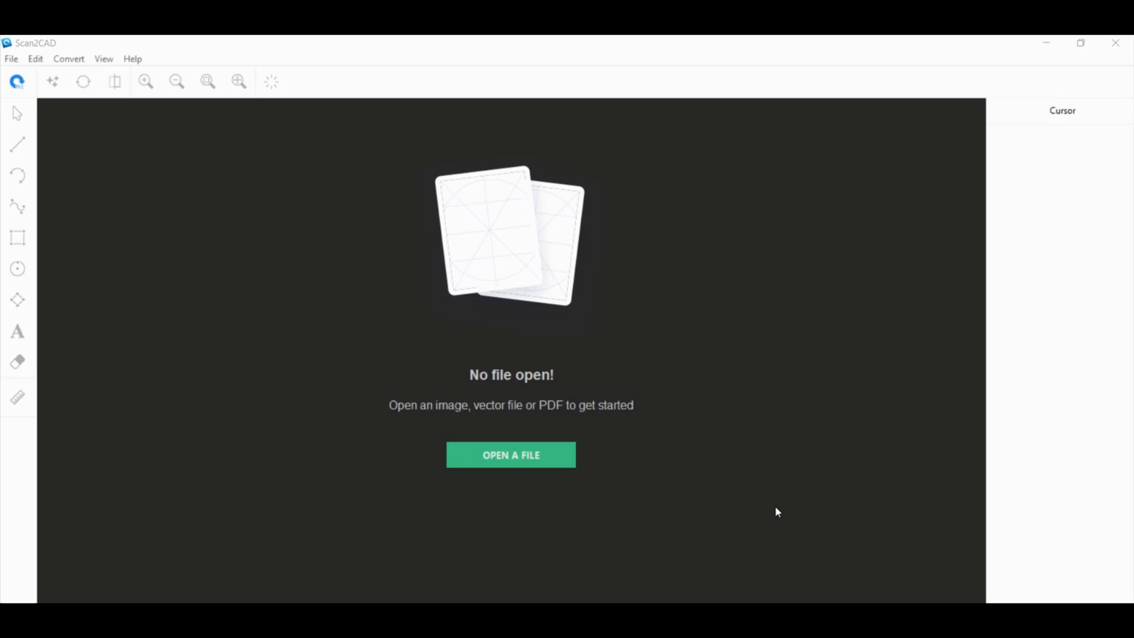
pyautogui.moveTo(769, 517)
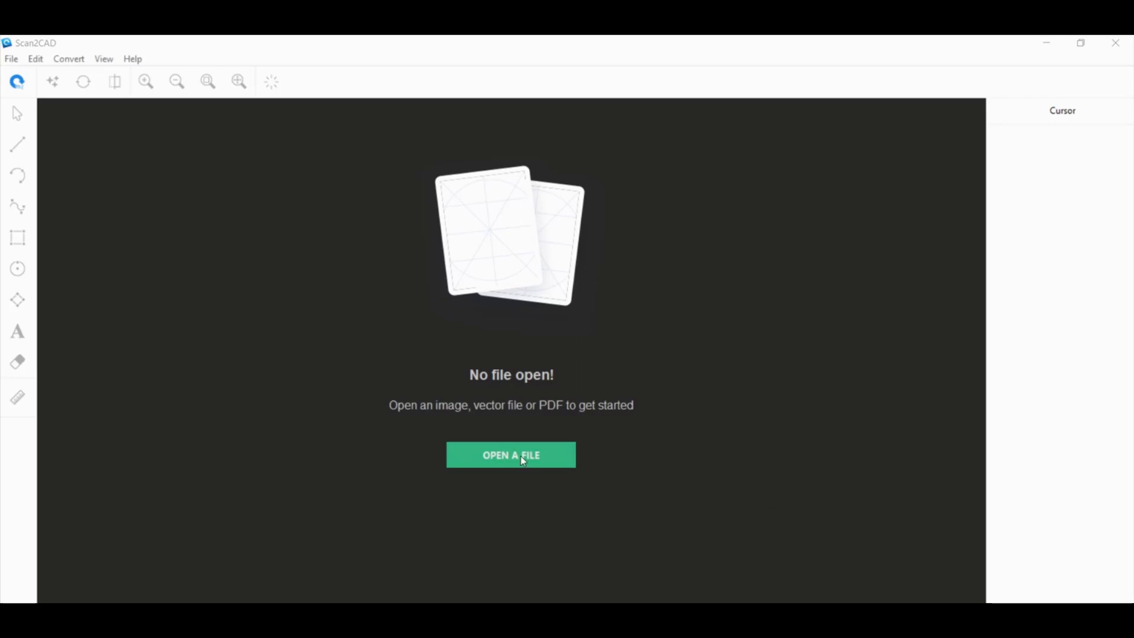
# Browse the file chooser and open 'PDF - Vector.pdf'
pyautogui.click(519, 455)
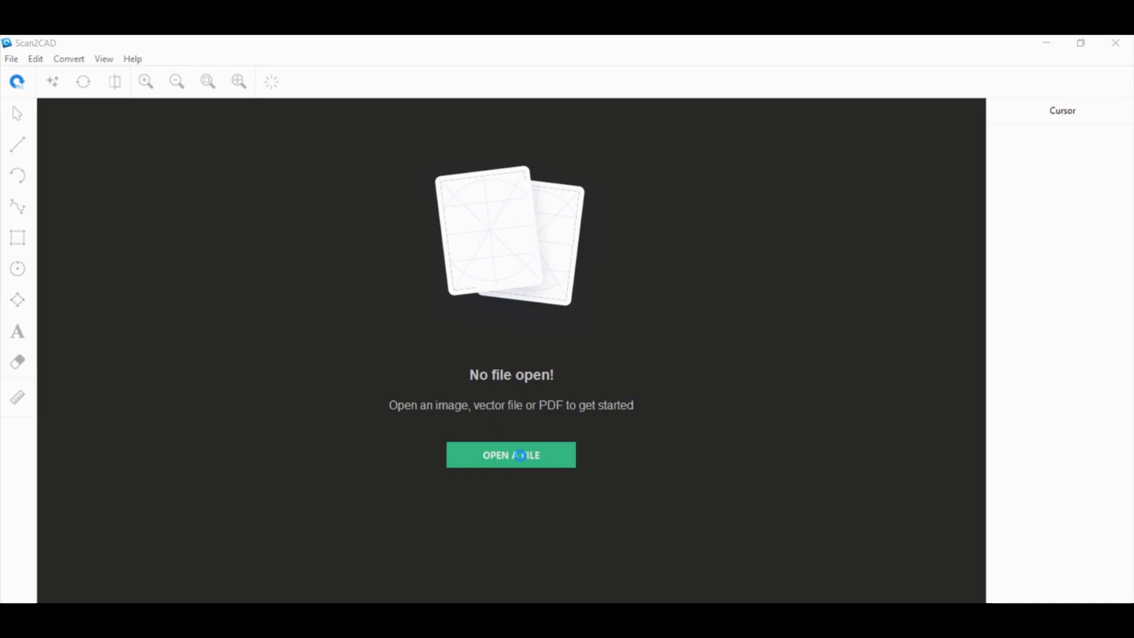
pyautogui.click(510, 455)
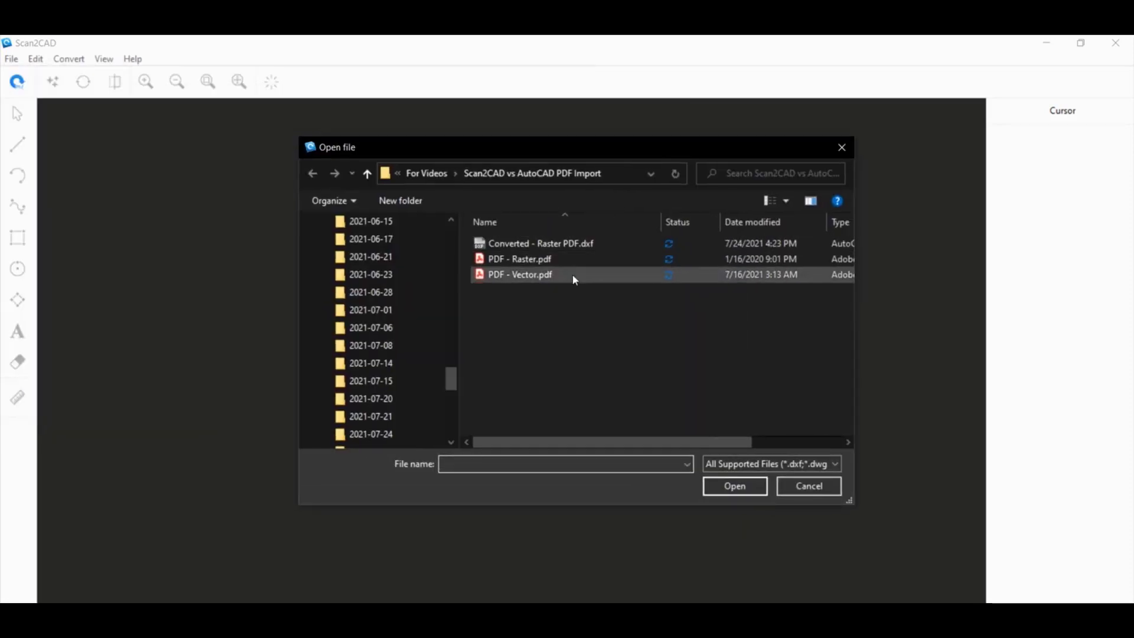
pyautogui.click(543, 259)
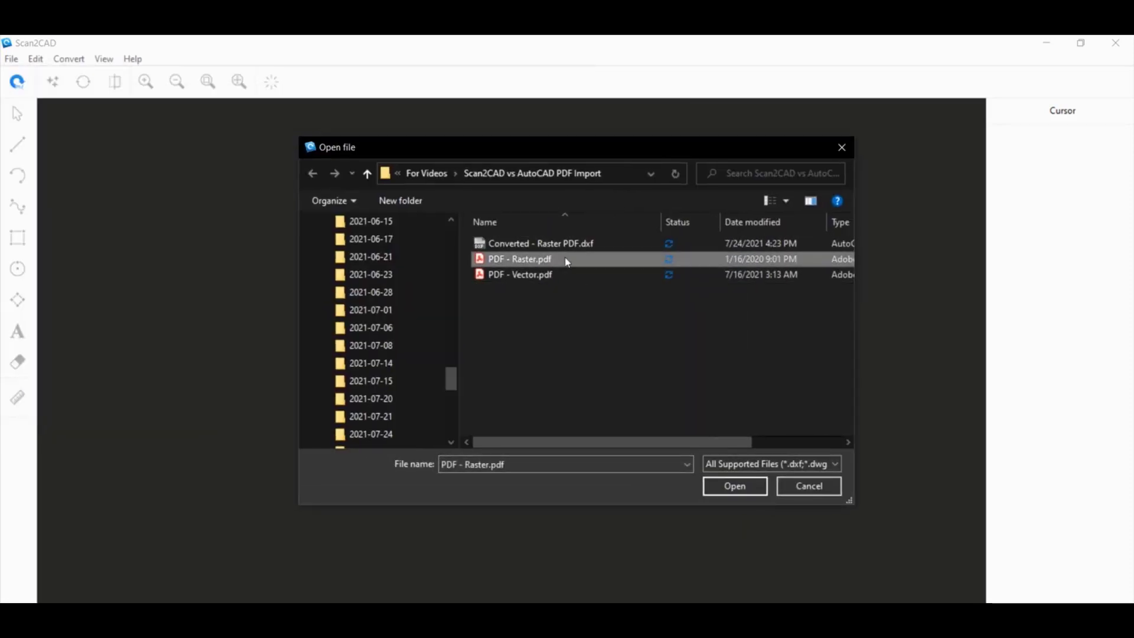
pyautogui.click(539, 243)
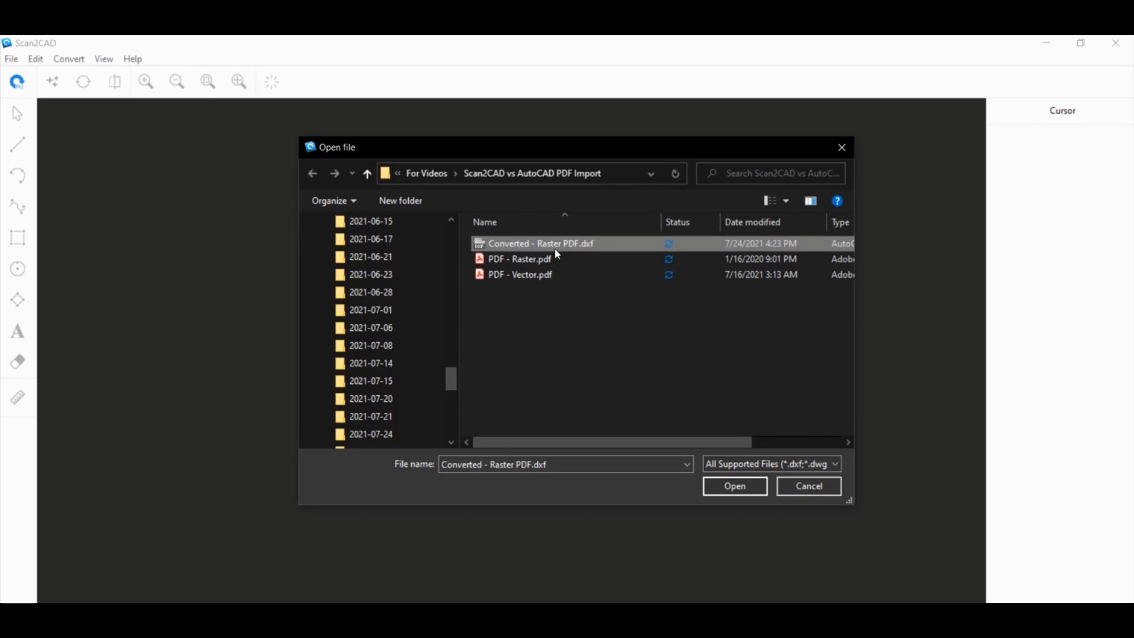
pyautogui.click(519, 274)
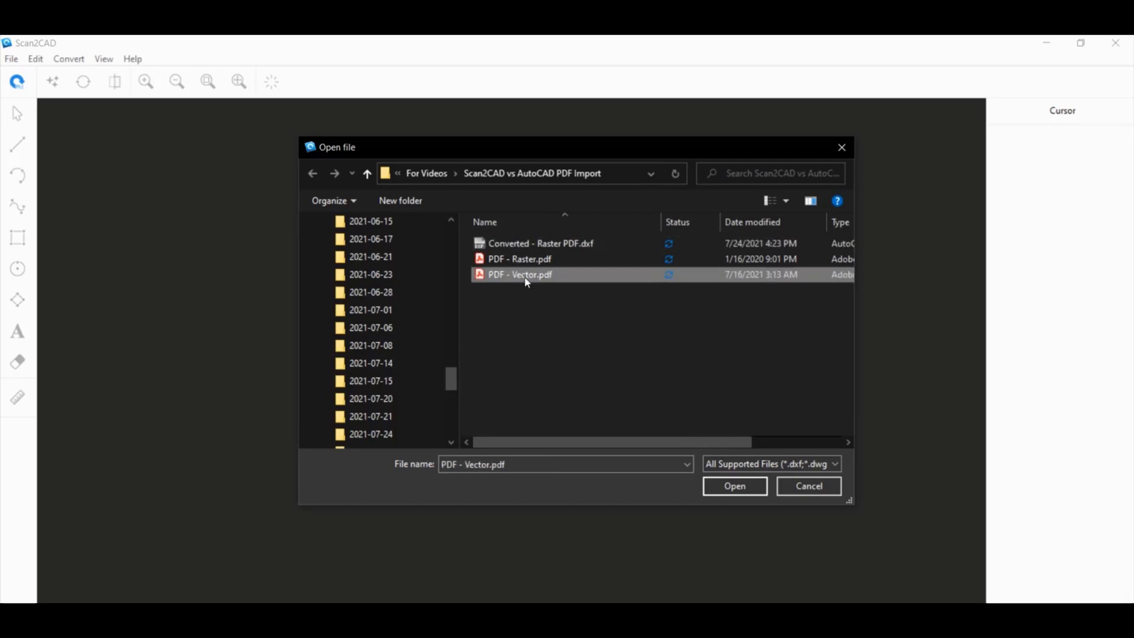
pyautogui.click(734, 486)
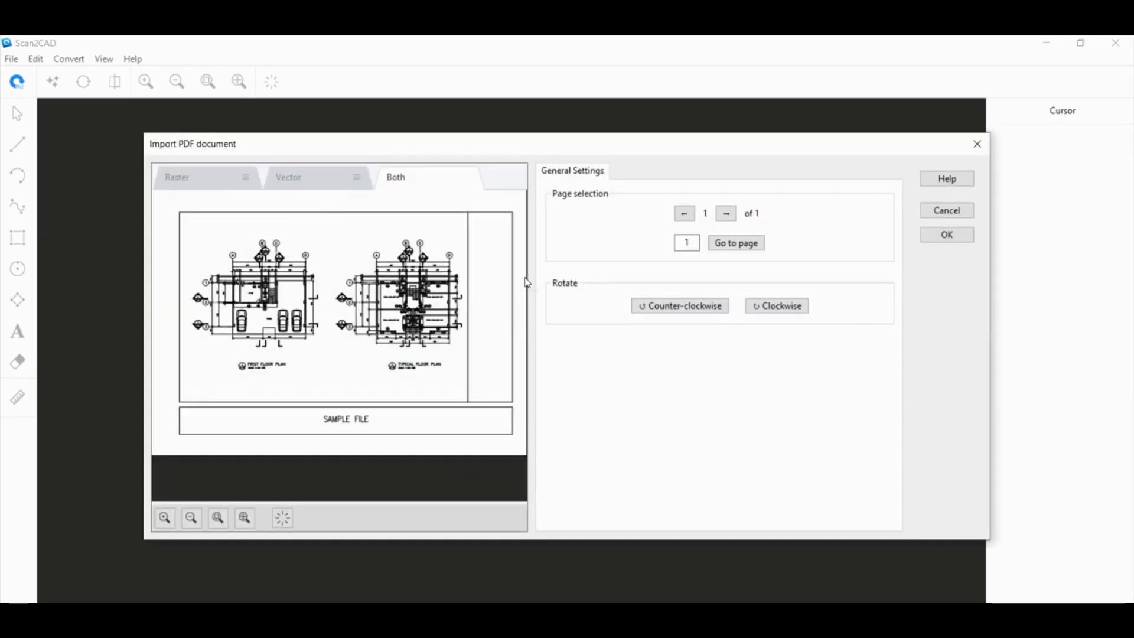
# Compare the Raster and Vector previews, then import the PDF in Vector mode
pyautogui.click(288, 178)
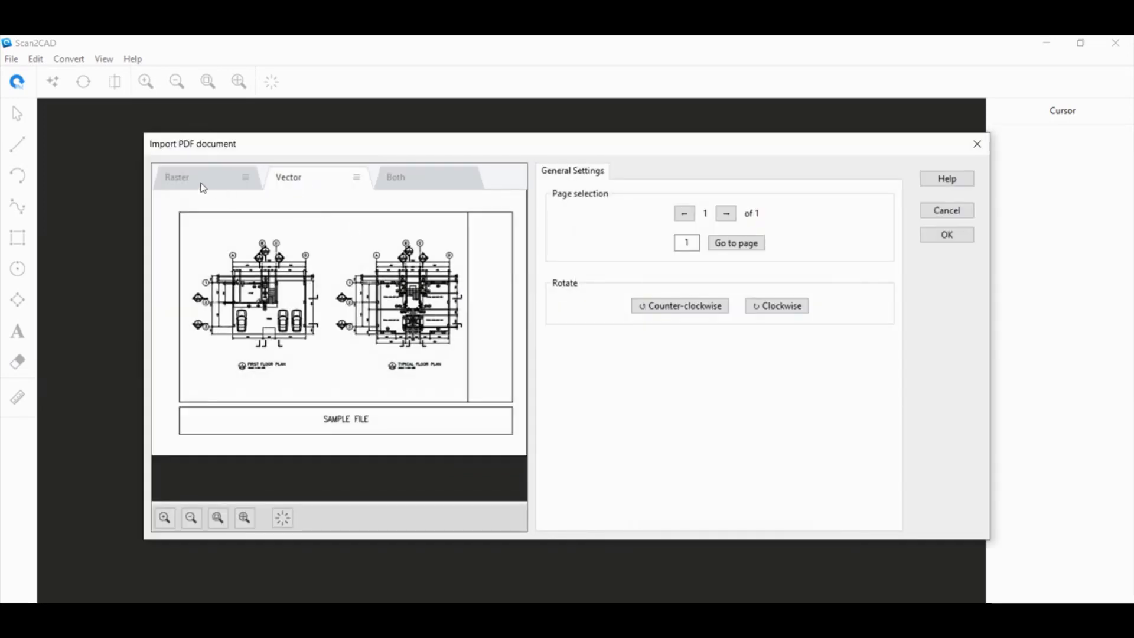
pyautogui.click(177, 177)
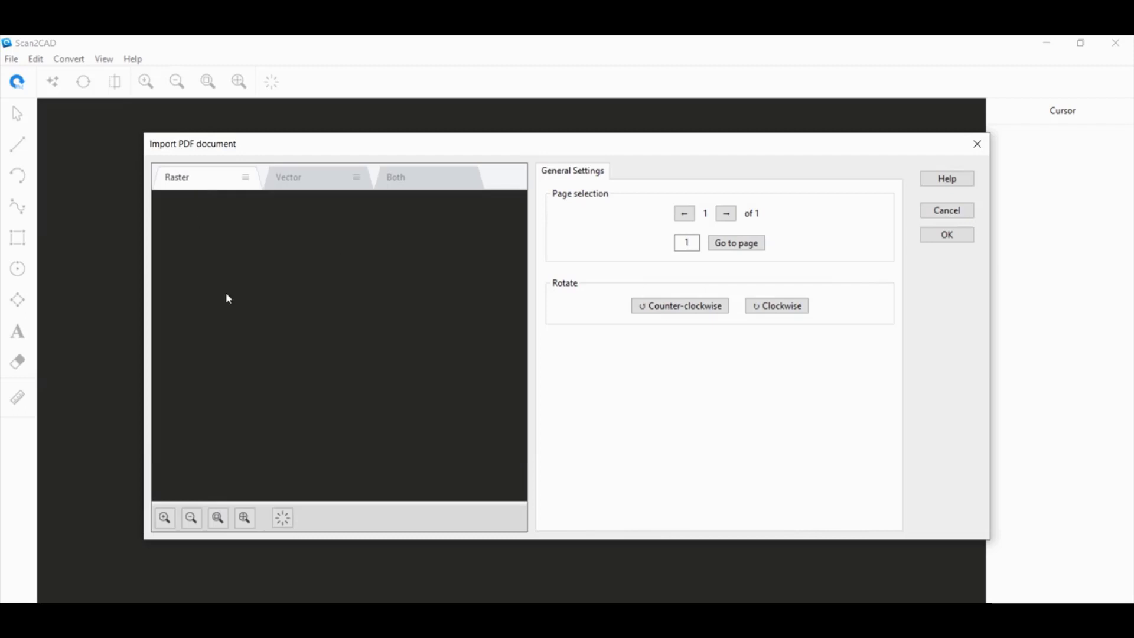
pyautogui.moveTo(272, 360)
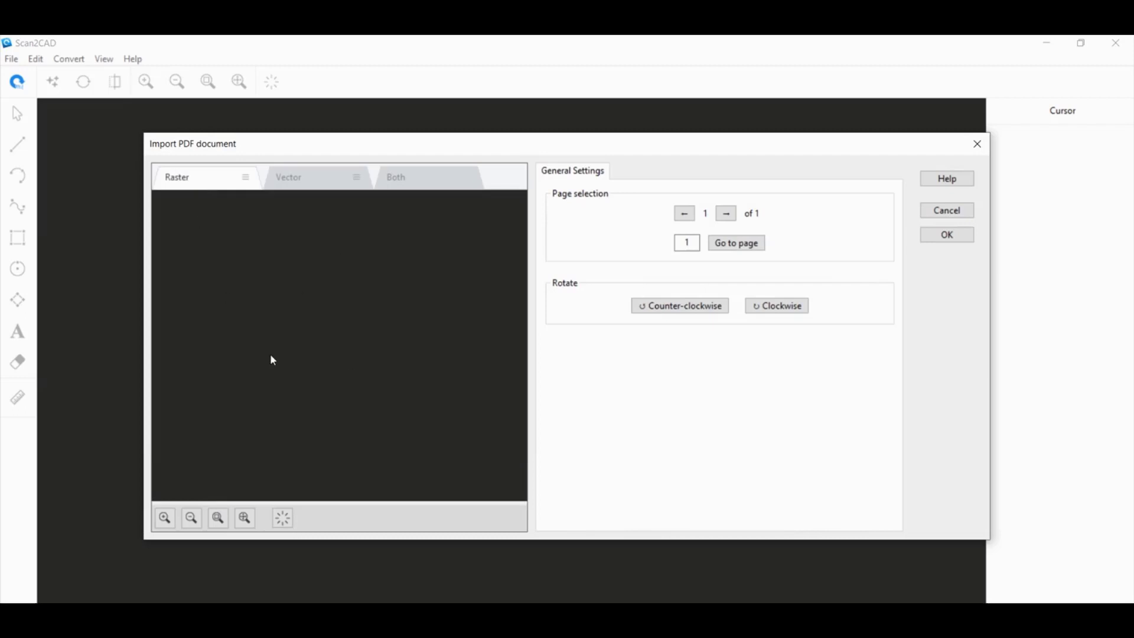
pyautogui.click(288, 177)
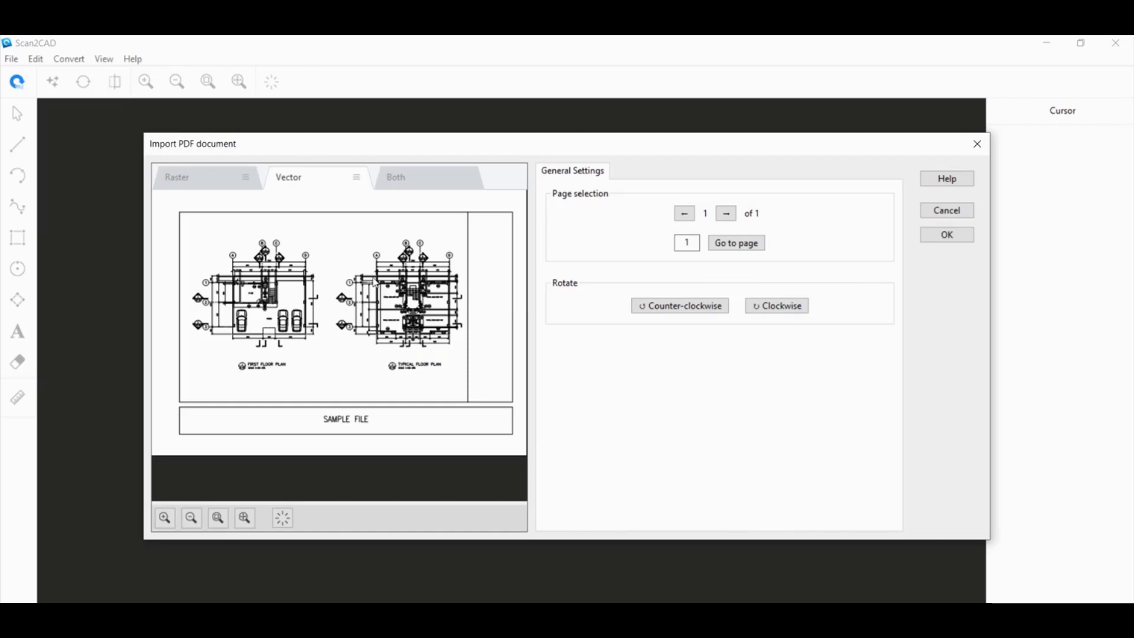
pyautogui.moveTo(415, 350)
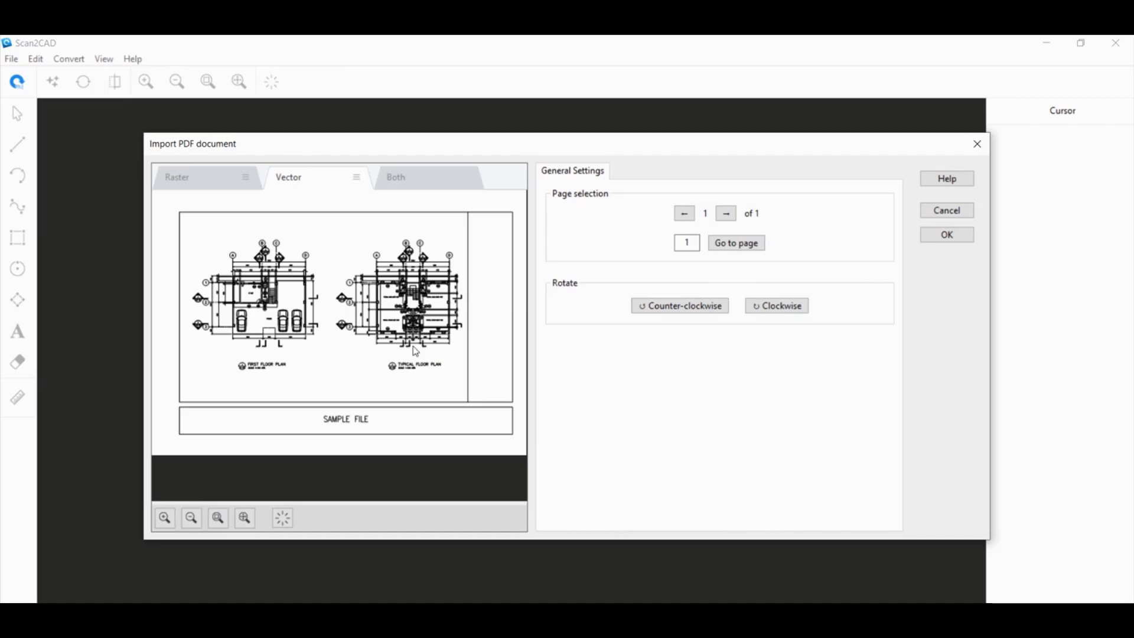
pyautogui.moveTo(1009, 313)
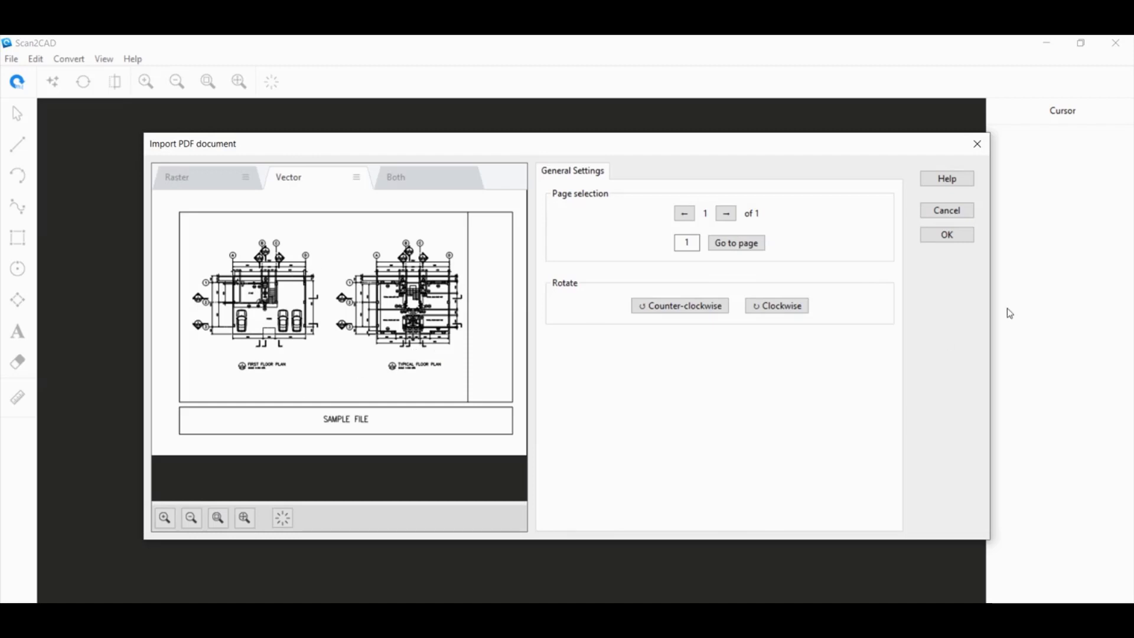
pyautogui.click(947, 234)
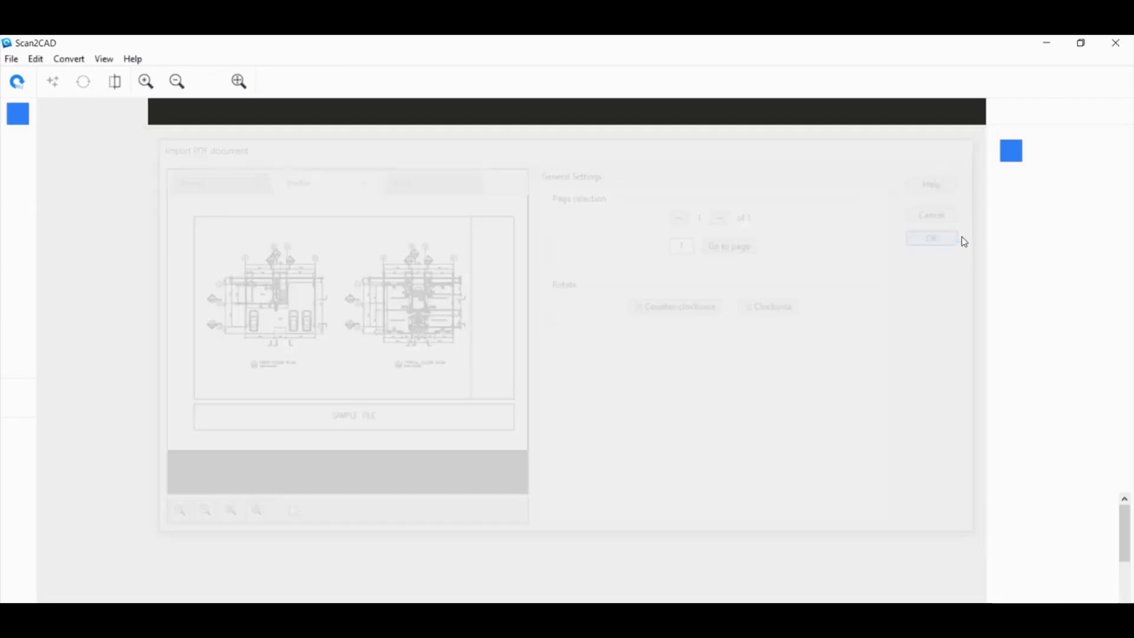
# Let the vector import finish loading the floor plan with its layers
pyautogui.click(931, 238)
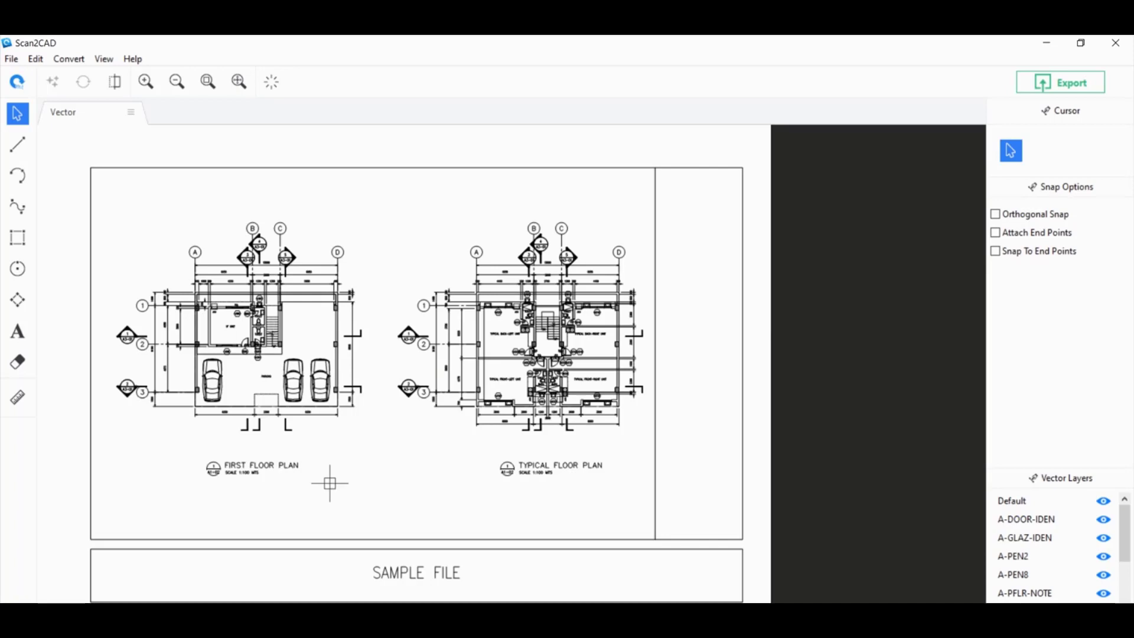
pyautogui.moveTo(430, 423)
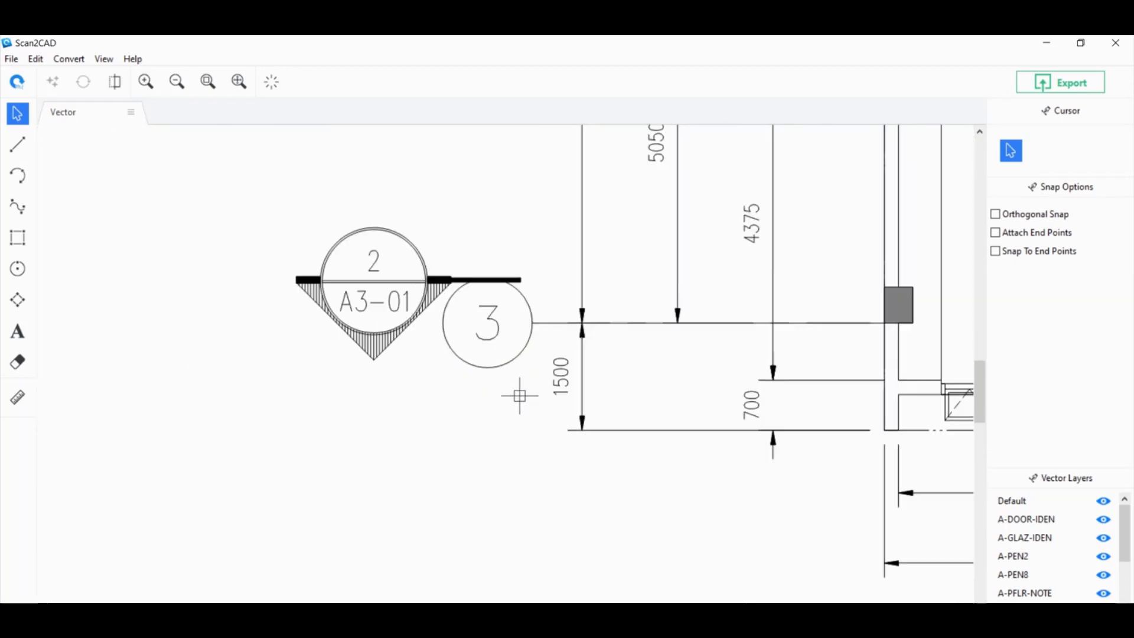
# Select bubble 3 to confirm it reads as a Polybezier, then deselect it
pyautogui.click(487, 326)
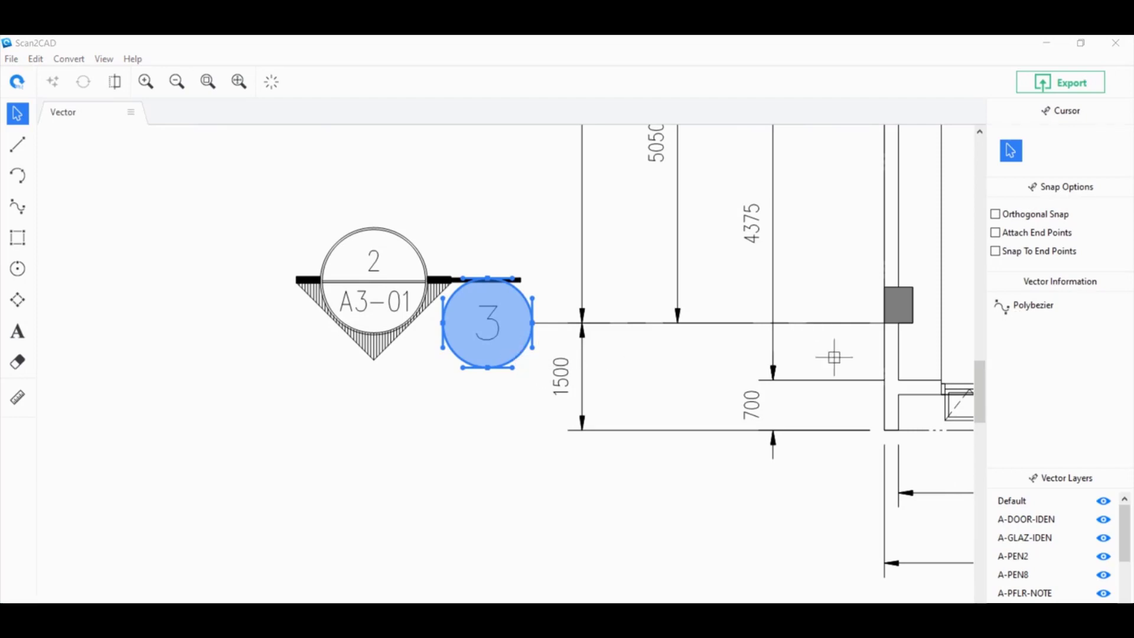
pyautogui.moveTo(425, 520)
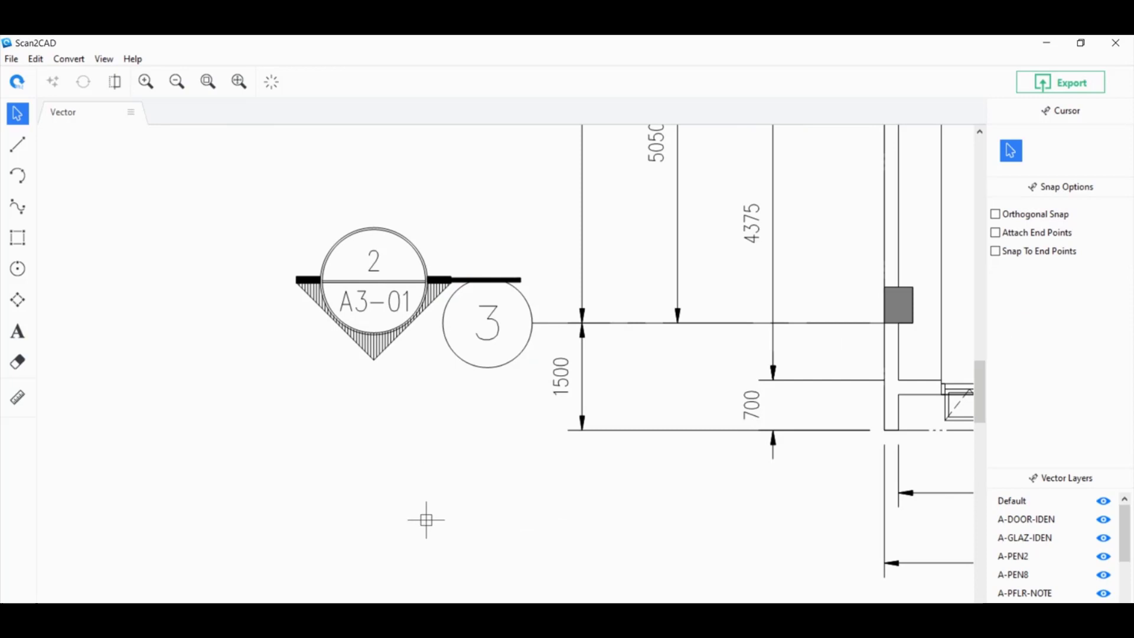
pyautogui.click(485, 325)
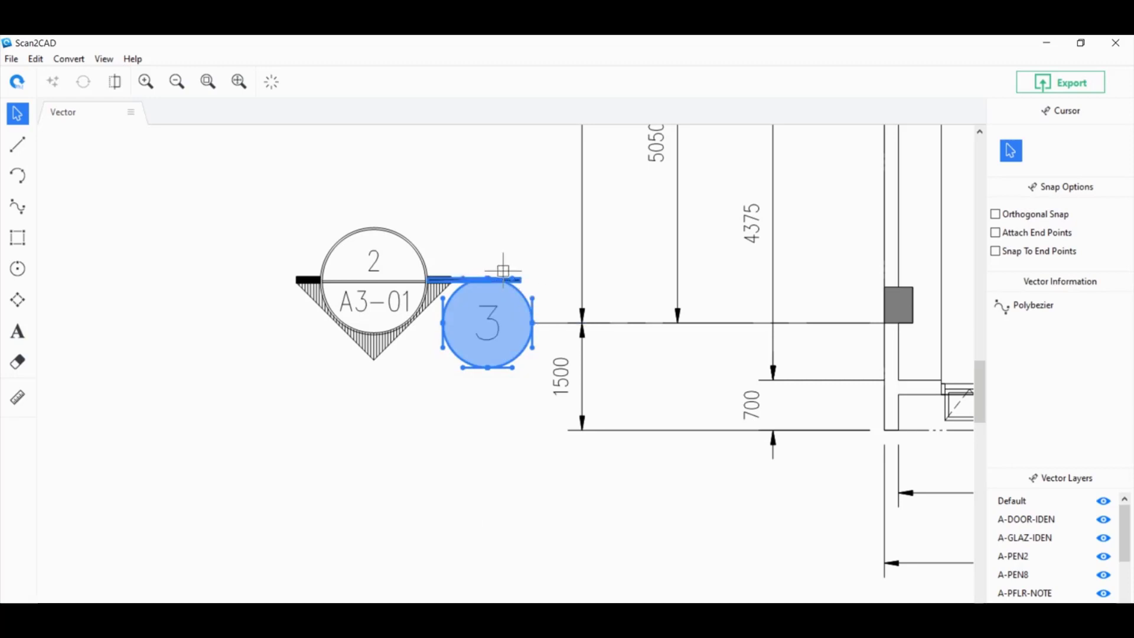
pyautogui.click(296, 494)
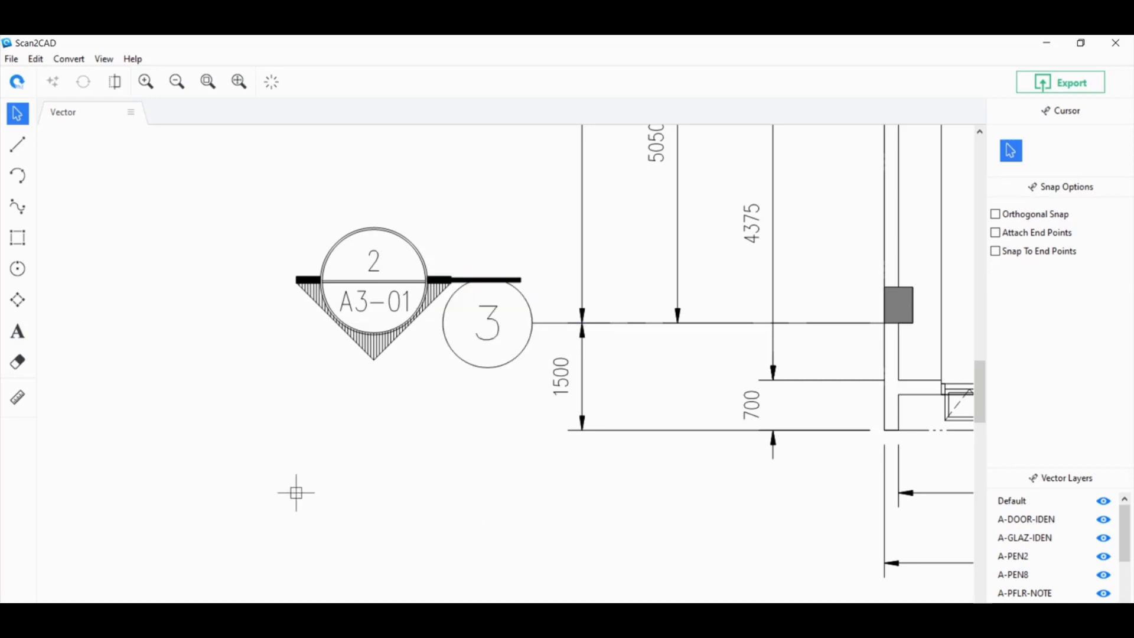
pyautogui.moveTo(284, 479)
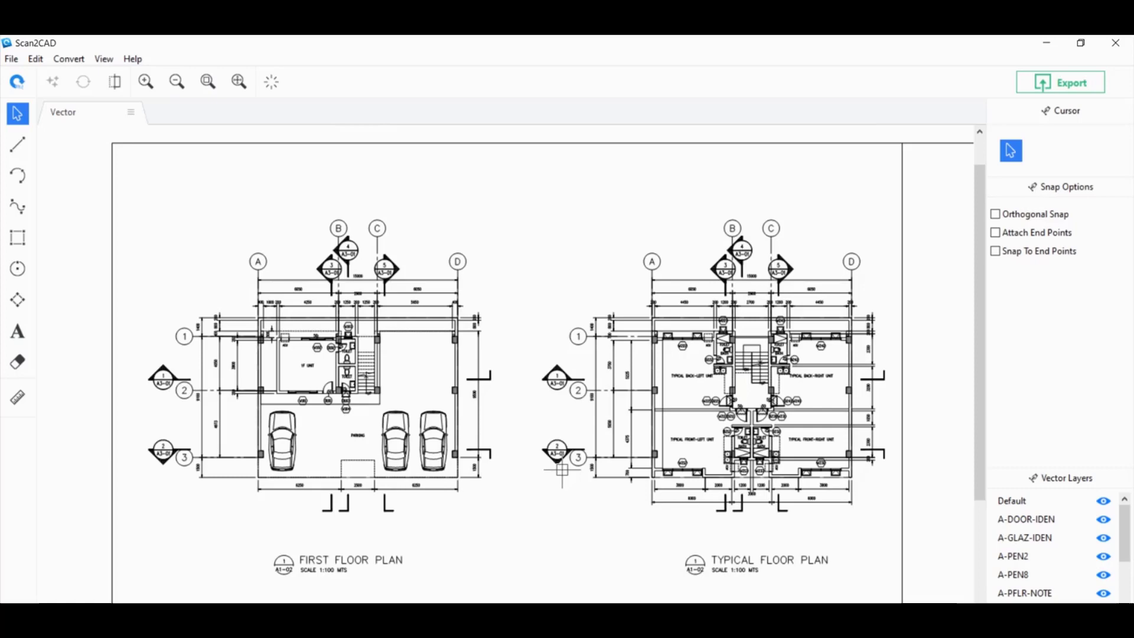
pyautogui.moveTo(519, 522)
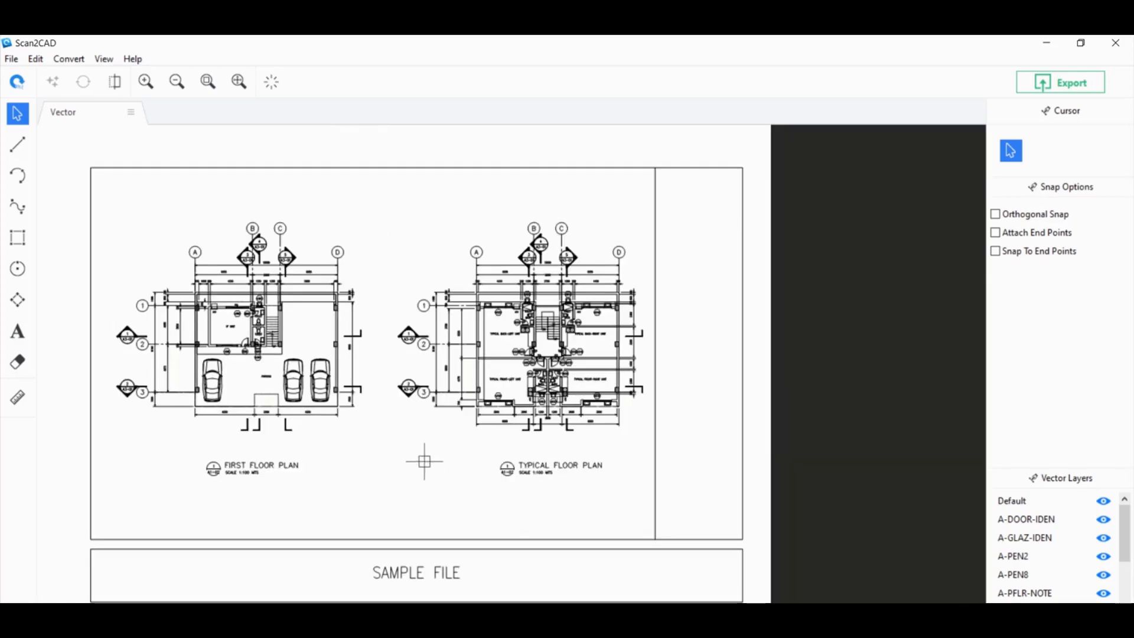
pyautogui.moveTo(114, 81)
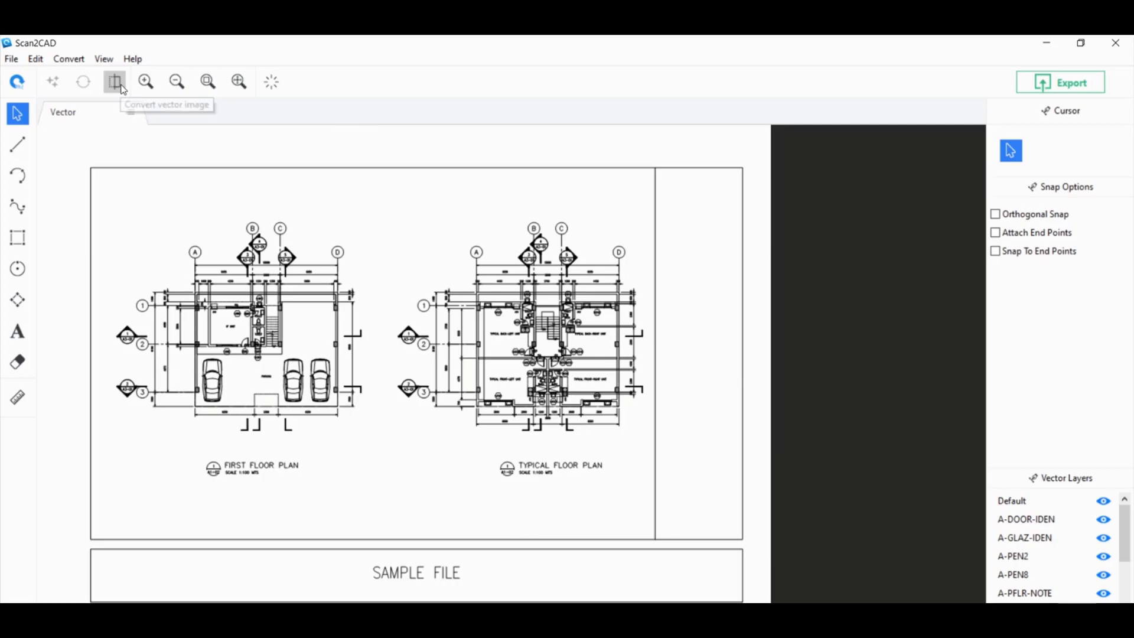
# Open the Convert Vector Image dialog from the toolbar
pyautogui.click(114, 81)
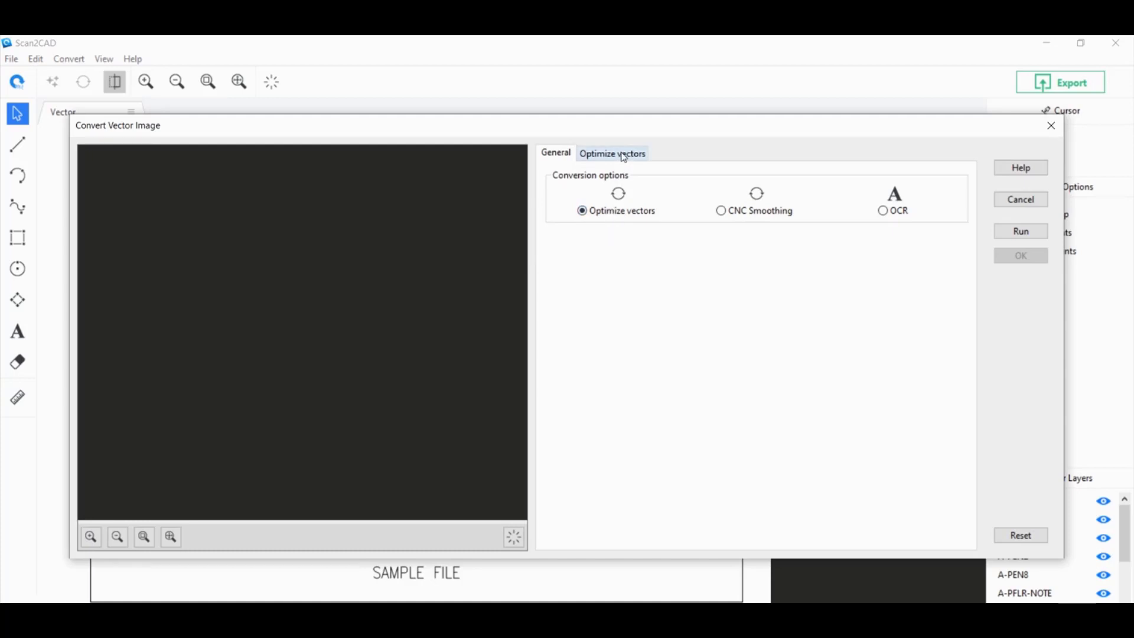
# Turn on Circle detection on the Optimize vectors tab
pyautogui.click(612, 153)
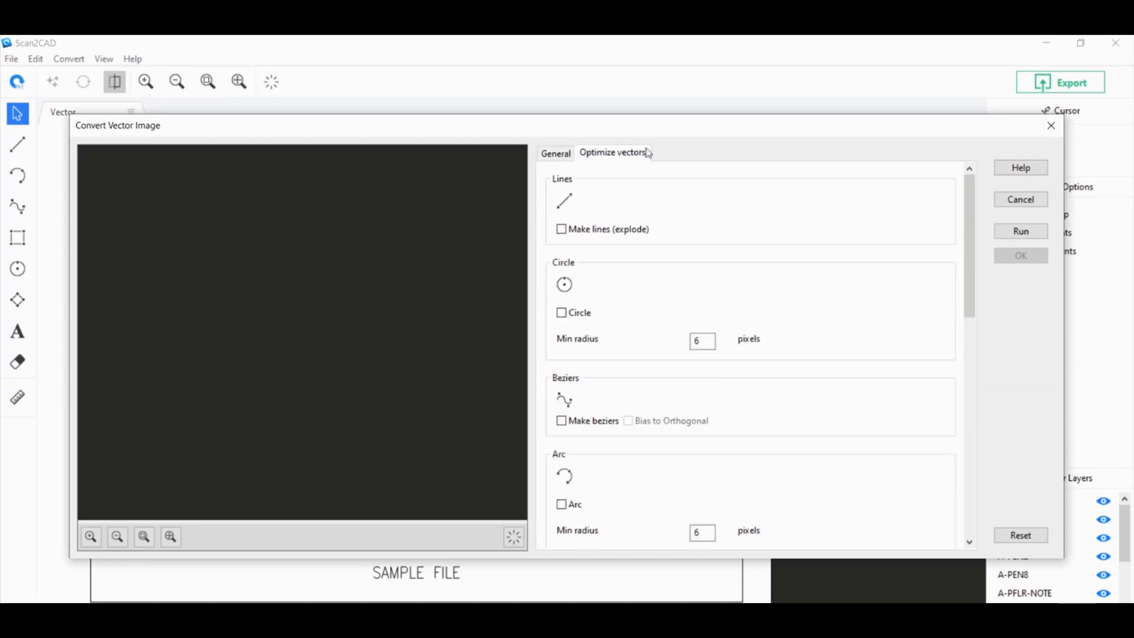
pyautogui.scroll(-3)
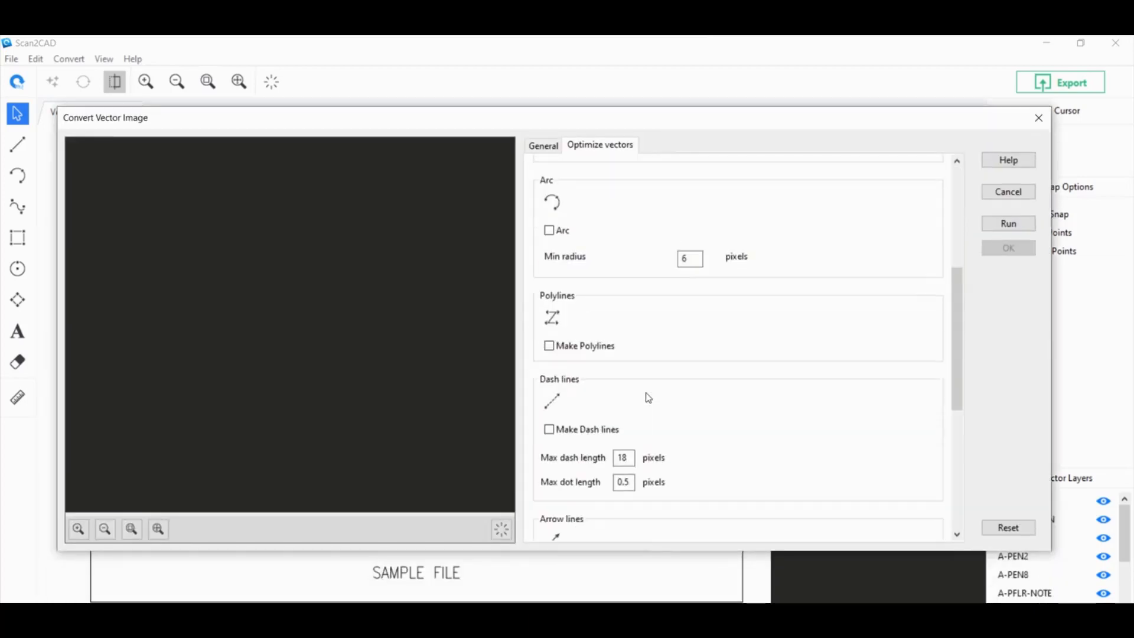
pyautogui.scroll(-3)
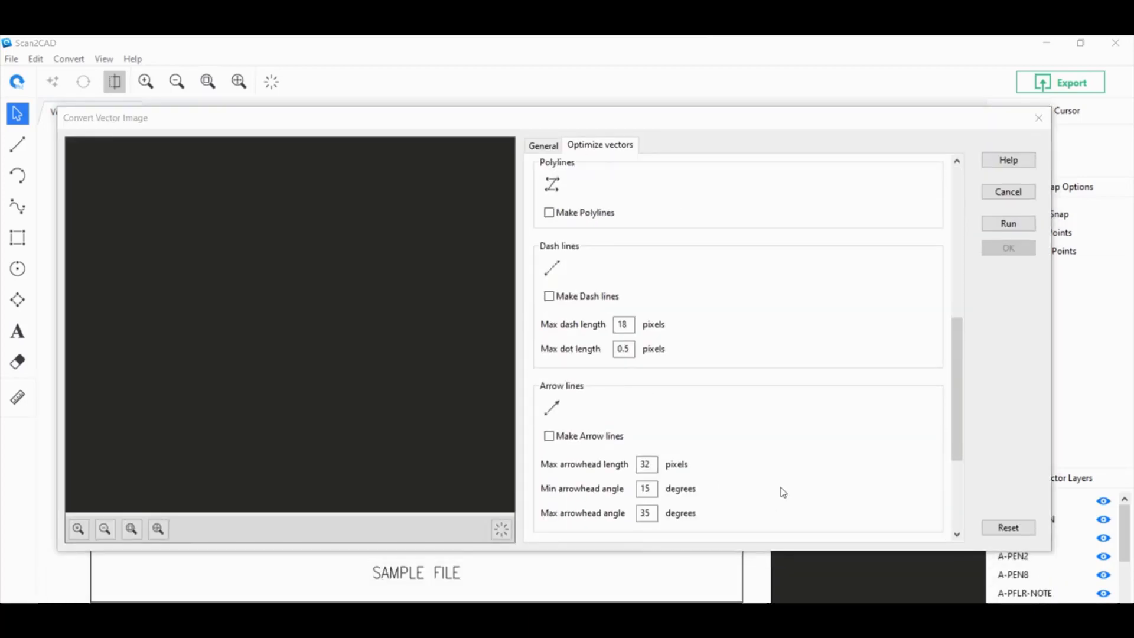
pyautogui.scroll(-3)
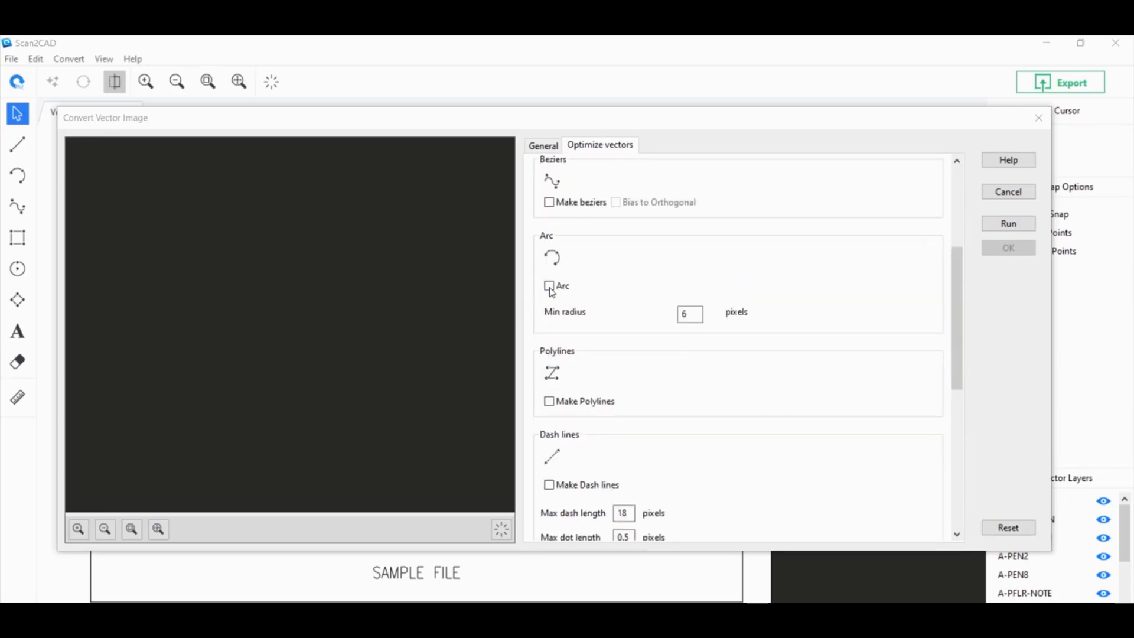
pyautogui.scroll(-3)
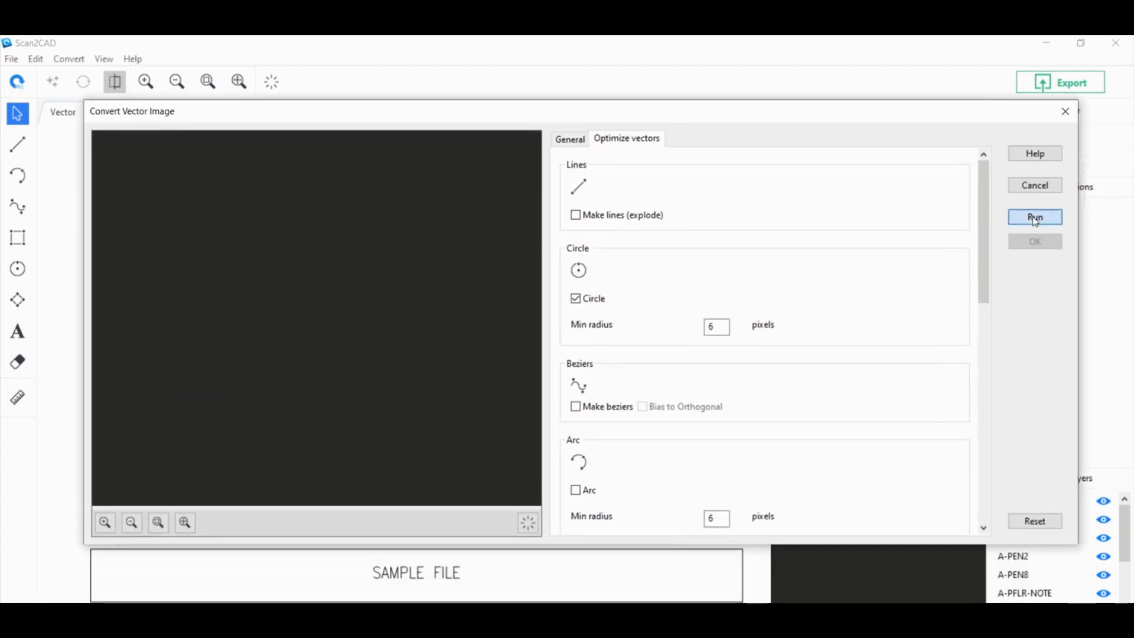
# Run the circle-detection conversion preview and accept the result
pyautogui.click(1034, 216)
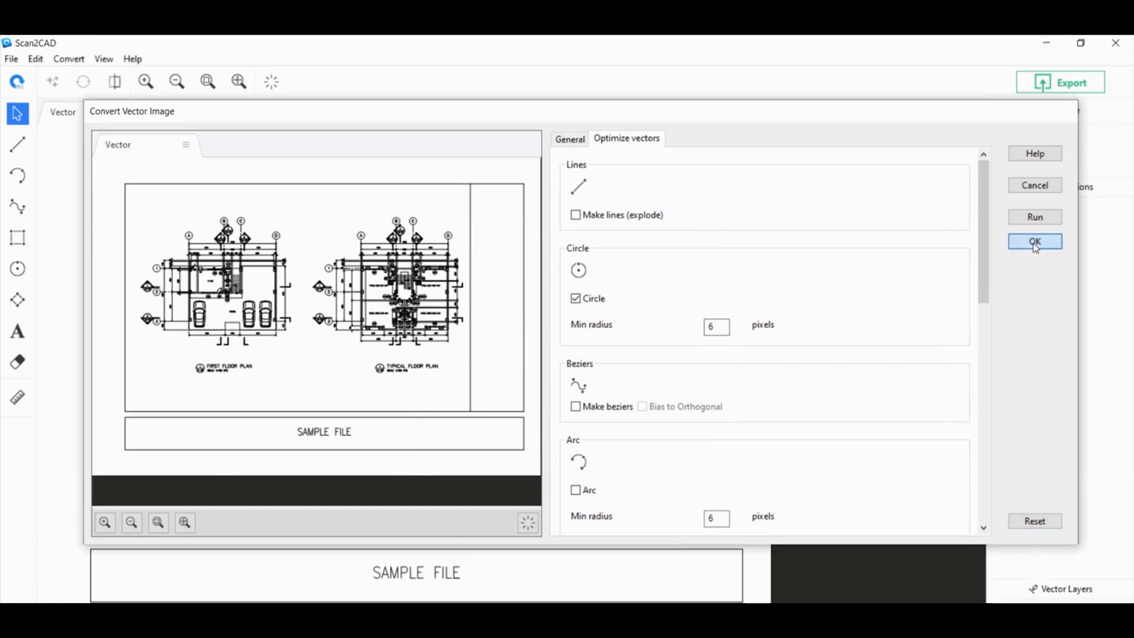
pyautogui.click(1034, 240)
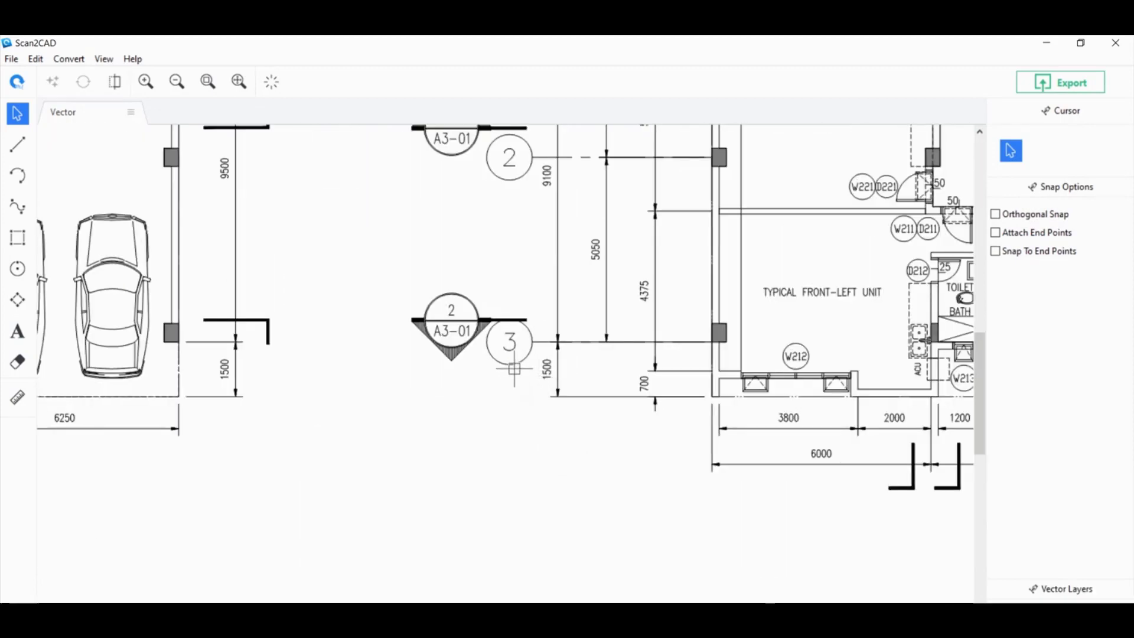
# Select bubble 3 to confirm it is now a Circle with center and radius
pyautogui.click(509, 339)
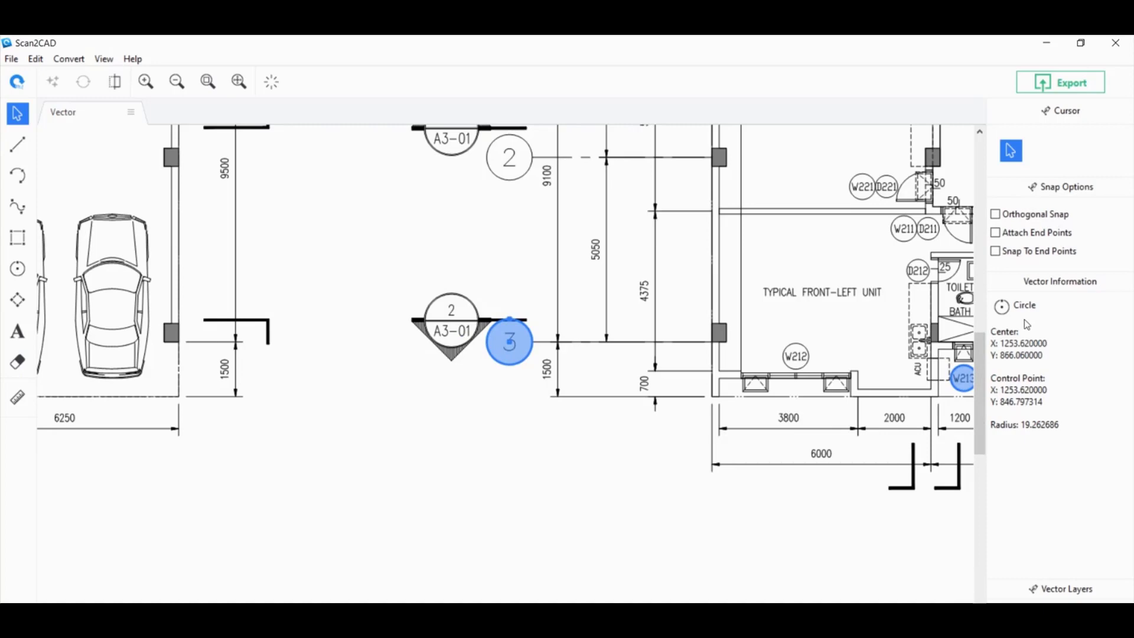
pyautogui.moveTo(1066, 387)
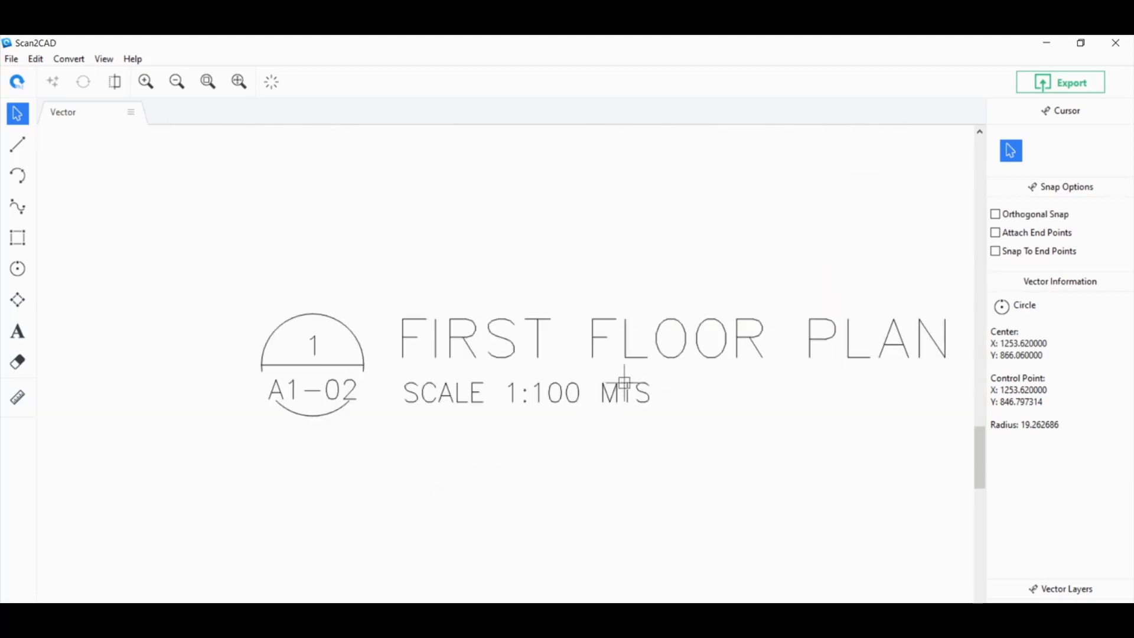
# Select the title lettering to check whether it is editable text
pyautogui.click(591, 339)
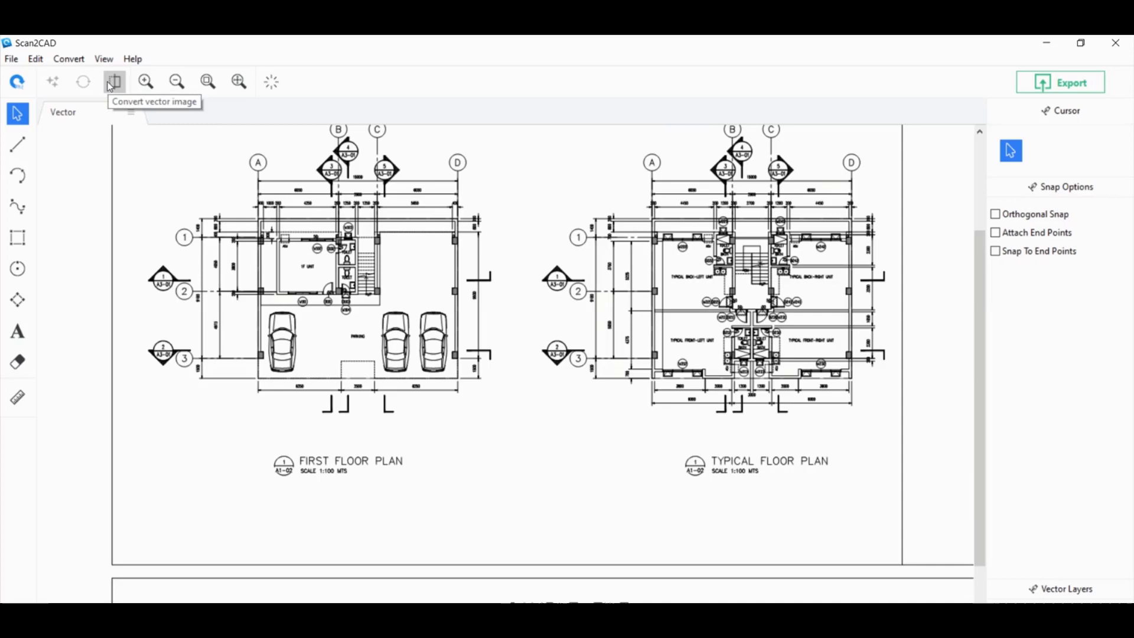
# Choose OCR conversion and measure a title letter to set maximum character size 20
pyautogui.click(114, 82)
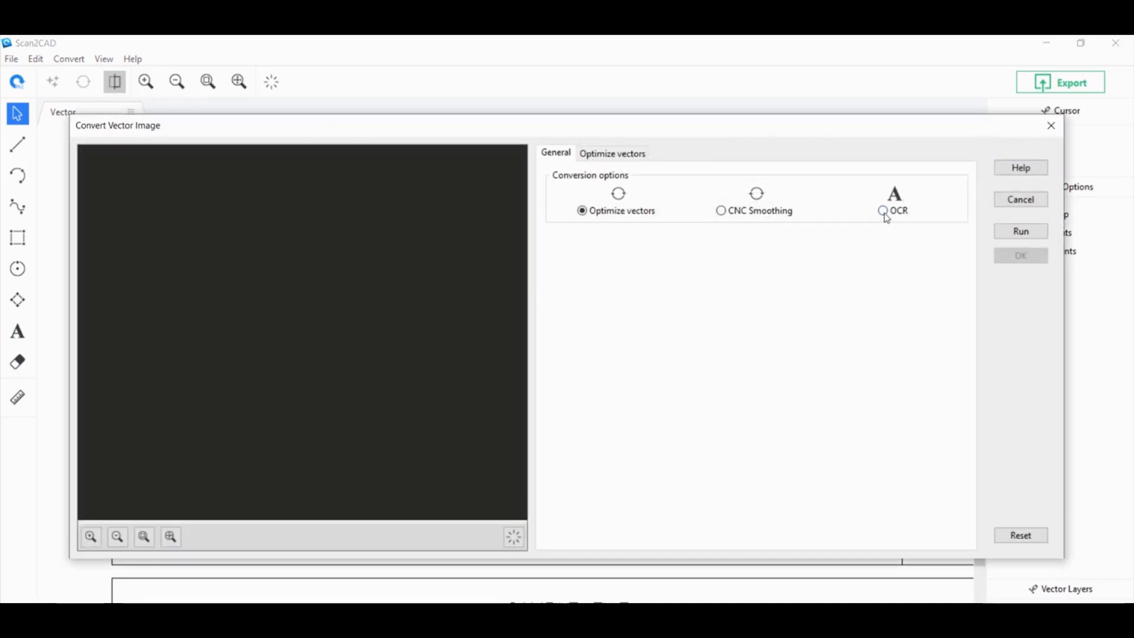
pyautogui.click(882, 211)
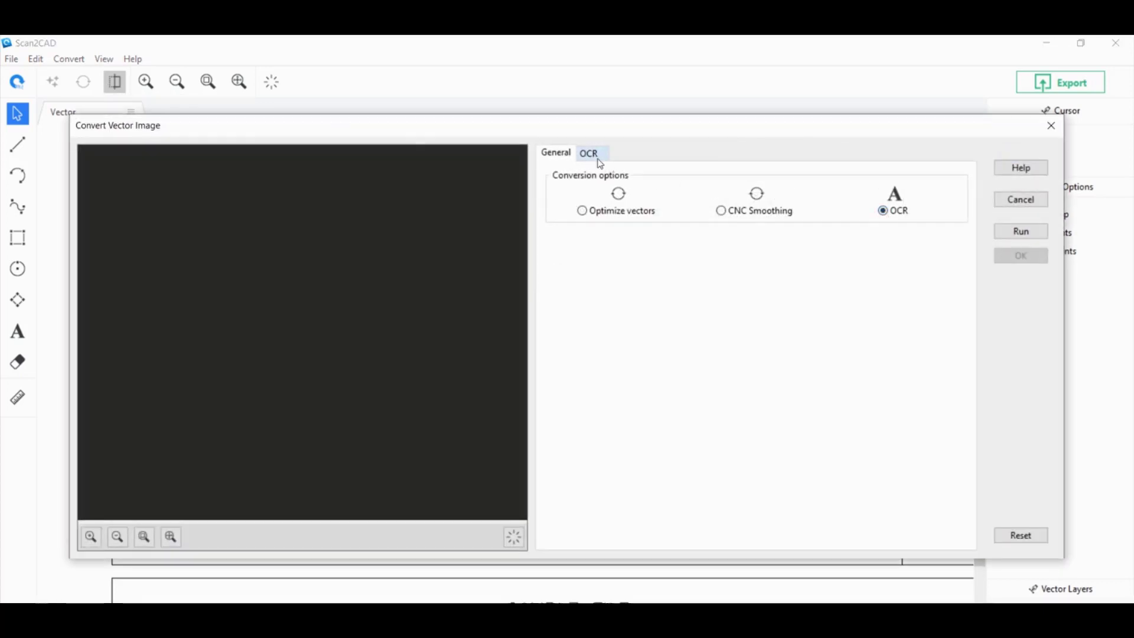
pyautogui.click(592, 152)
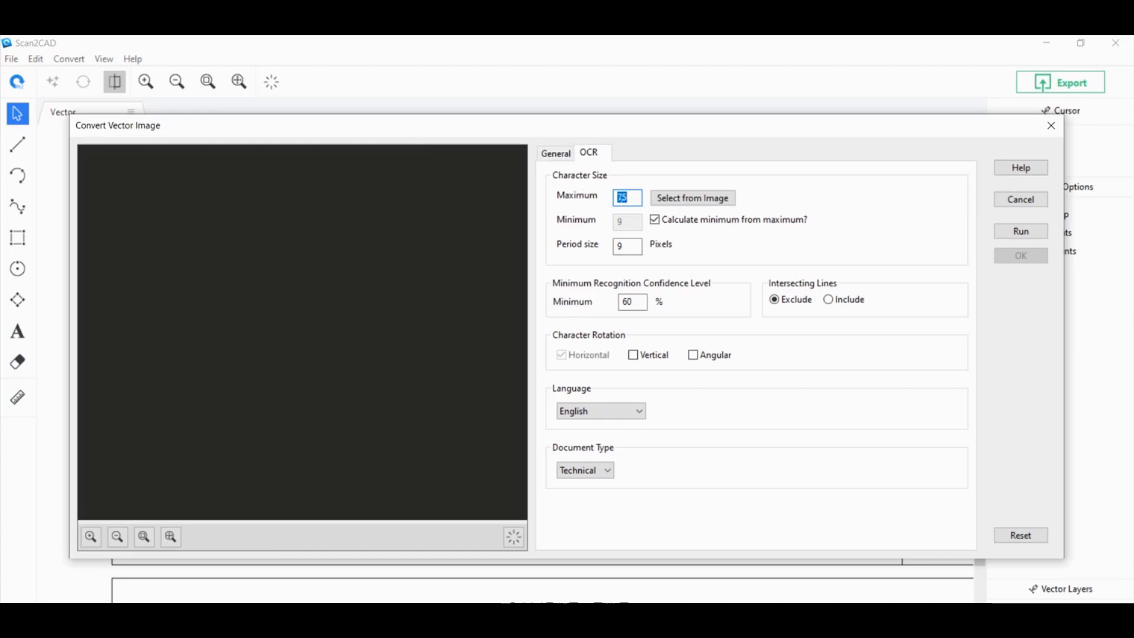
pyautogui.click(692, 197)
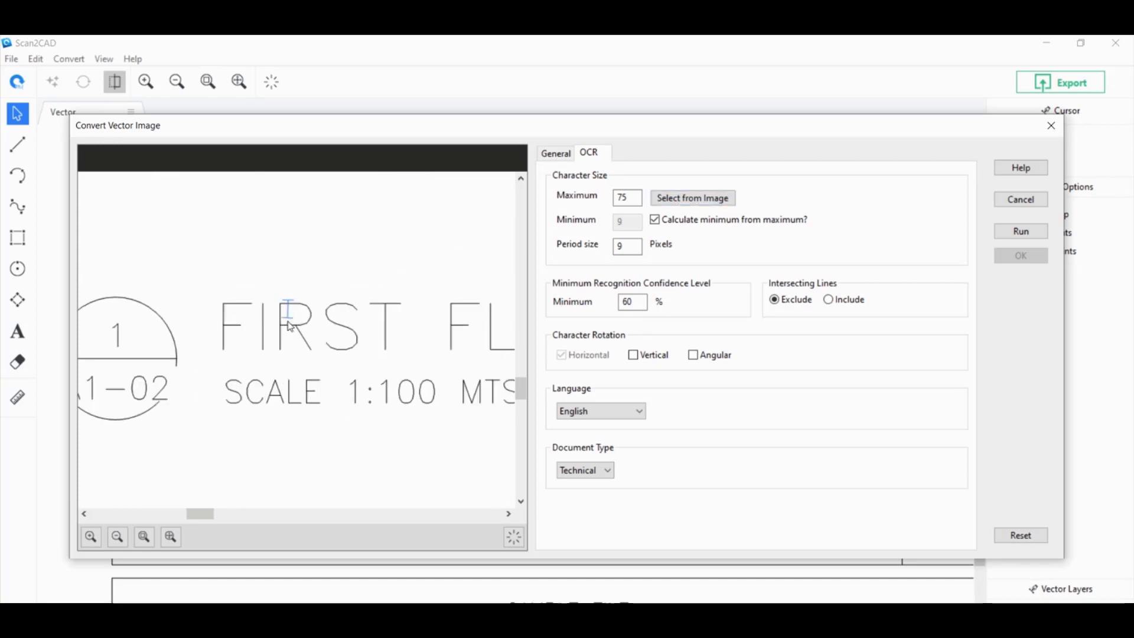
pyautogui.moveTo(291, 358)
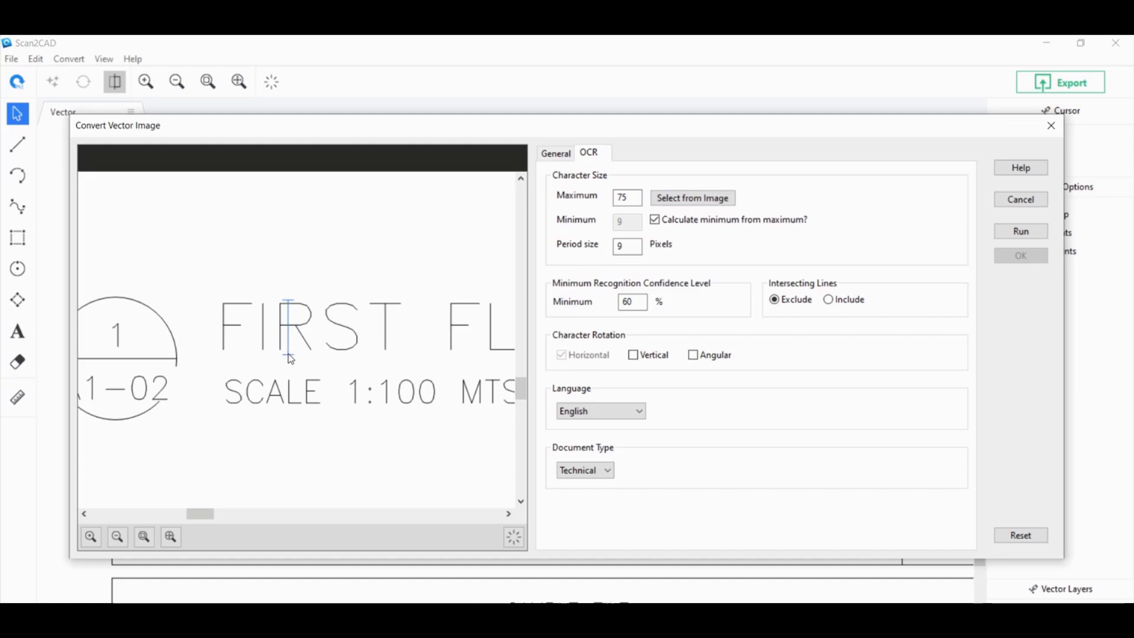
pyautogui.click(1020, 231)
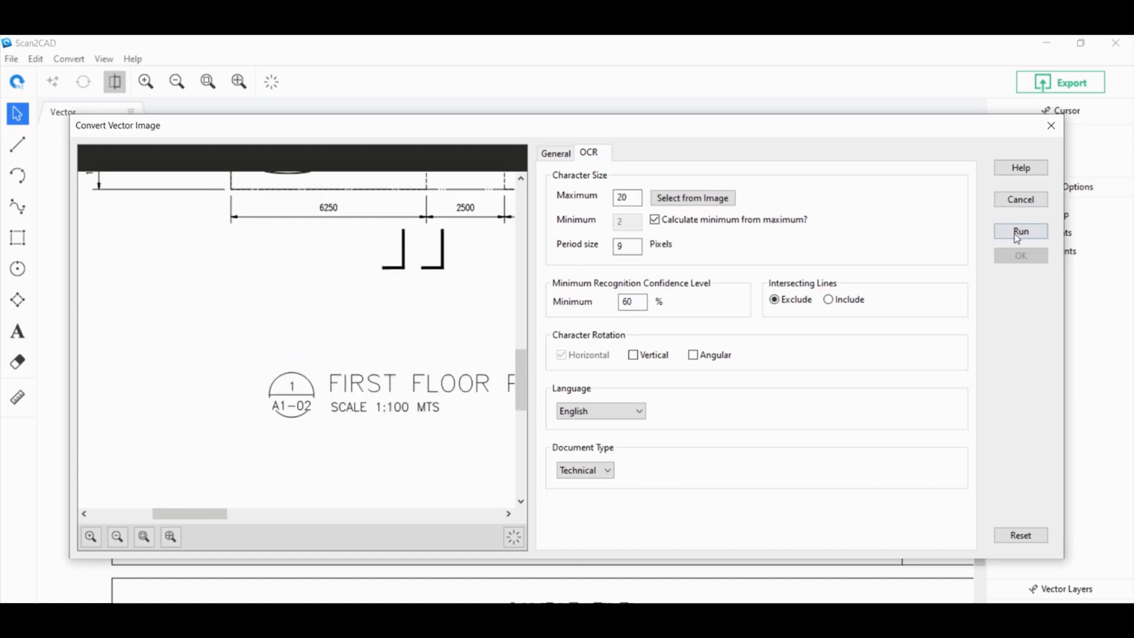
# Run the OCR conversion and preview the plan with its recognised text
pyautogui.click(1021, 231)
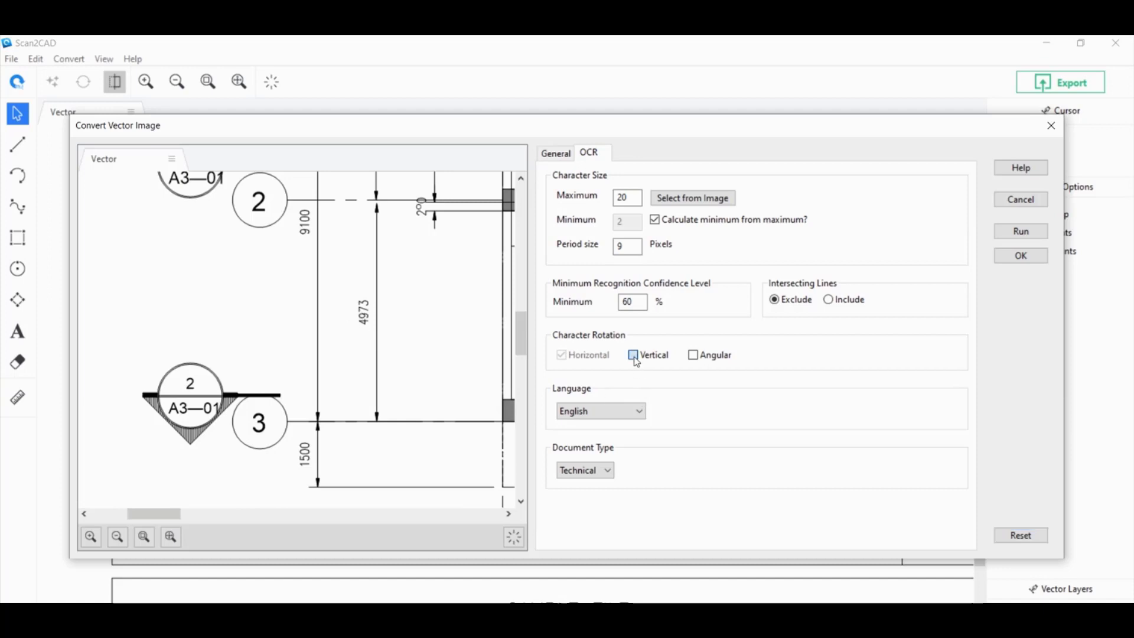
# Add Vertical character rotation and accept the OCR result as editable text
pyautogui.click(1020, 231)
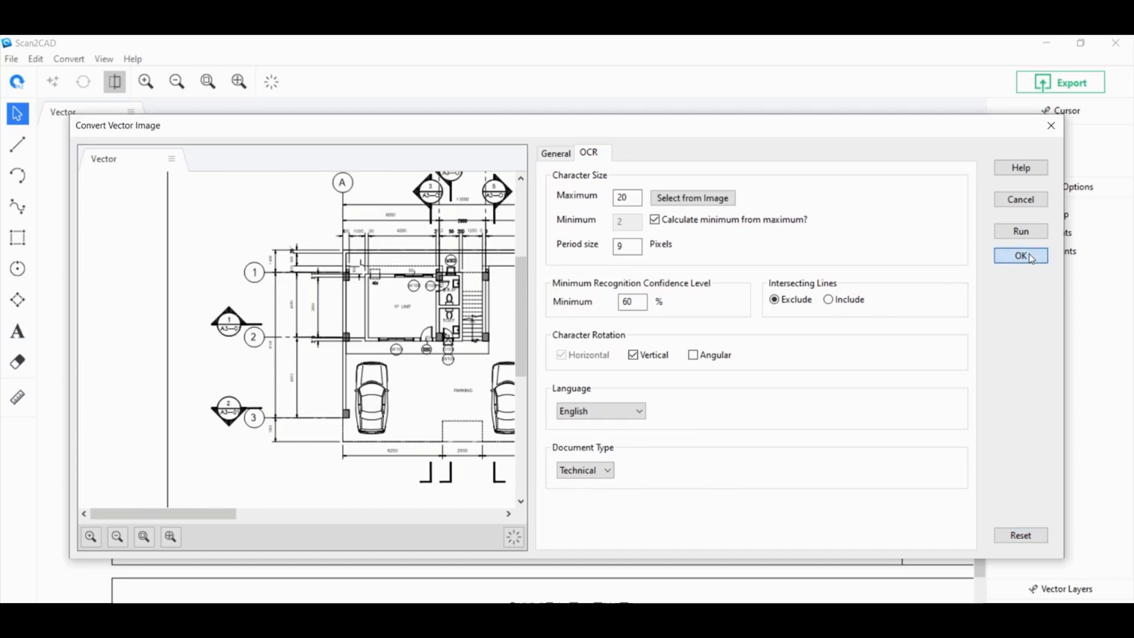
pyautogui.click(1021, 255)
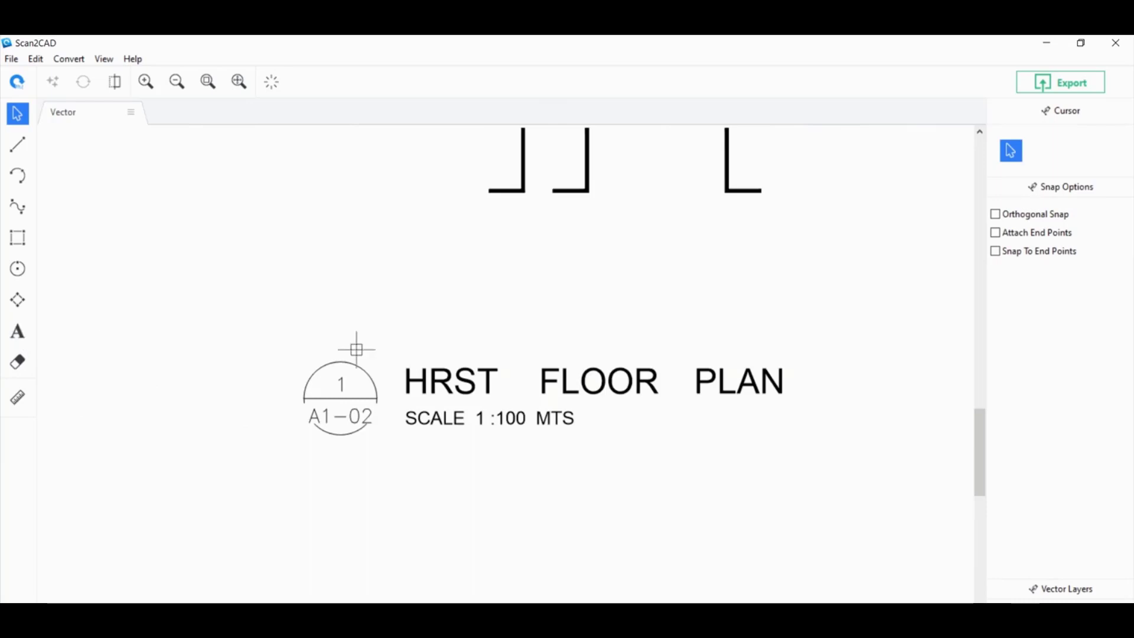
# Correct the misread title word HRST to FIRST in Vector Text Edit
pyautogui.doubleClick(450, 381)
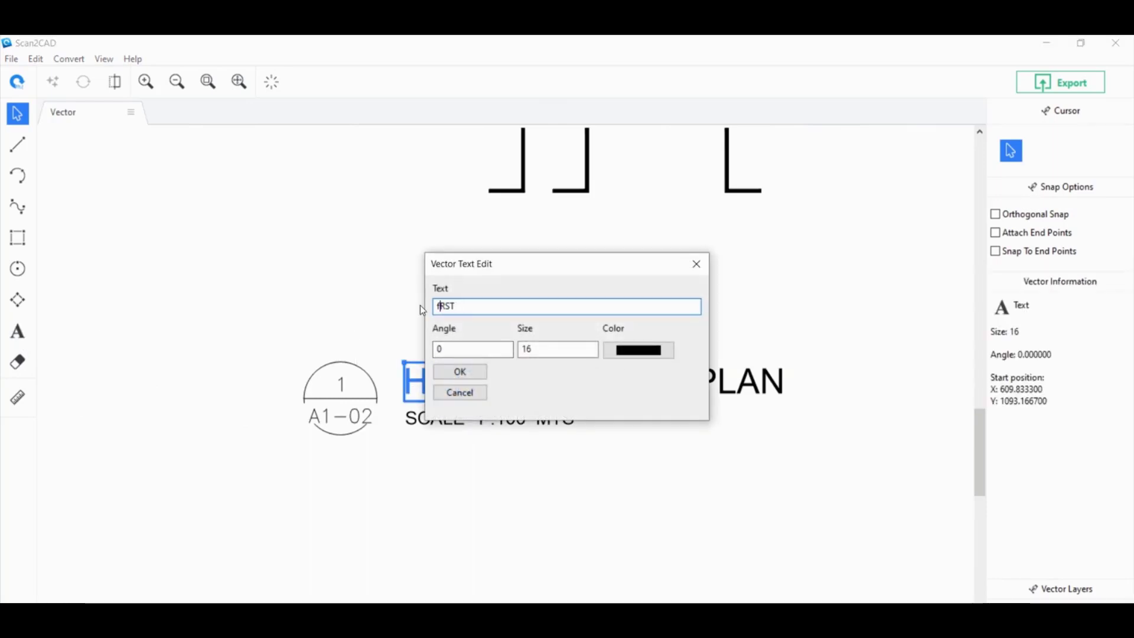
pyautogui.write('FIRST')
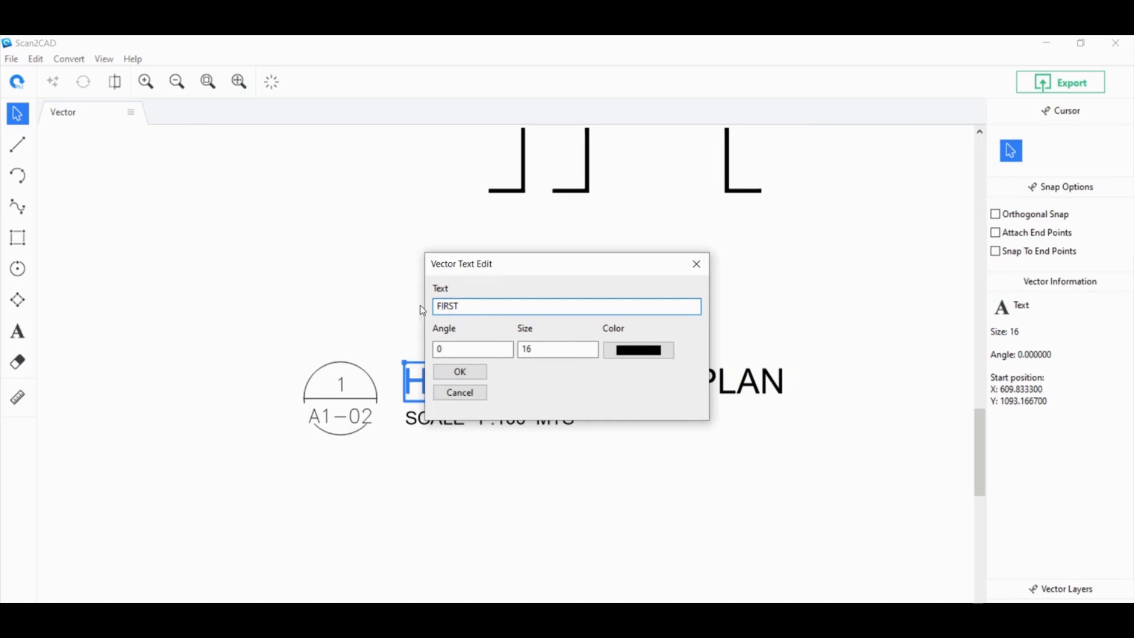
pyautogui.click(459, 371)
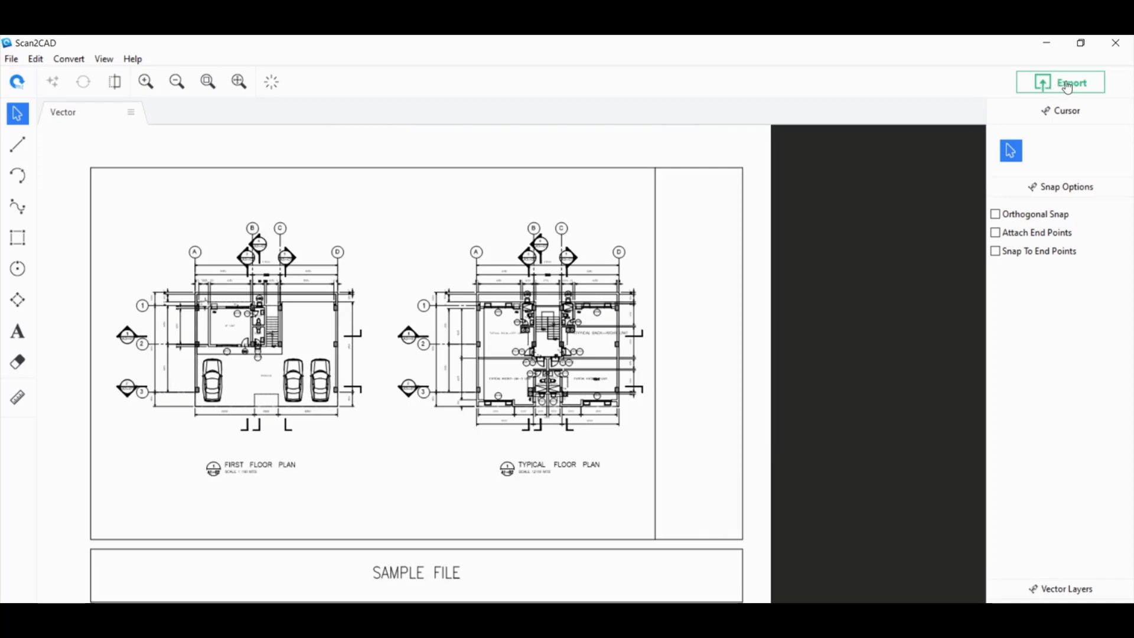
# Save the drawing as a DWG (AutoCAD 2018) file named 'Converted - Vector PDF'
pyautogui.click(1059, 82)
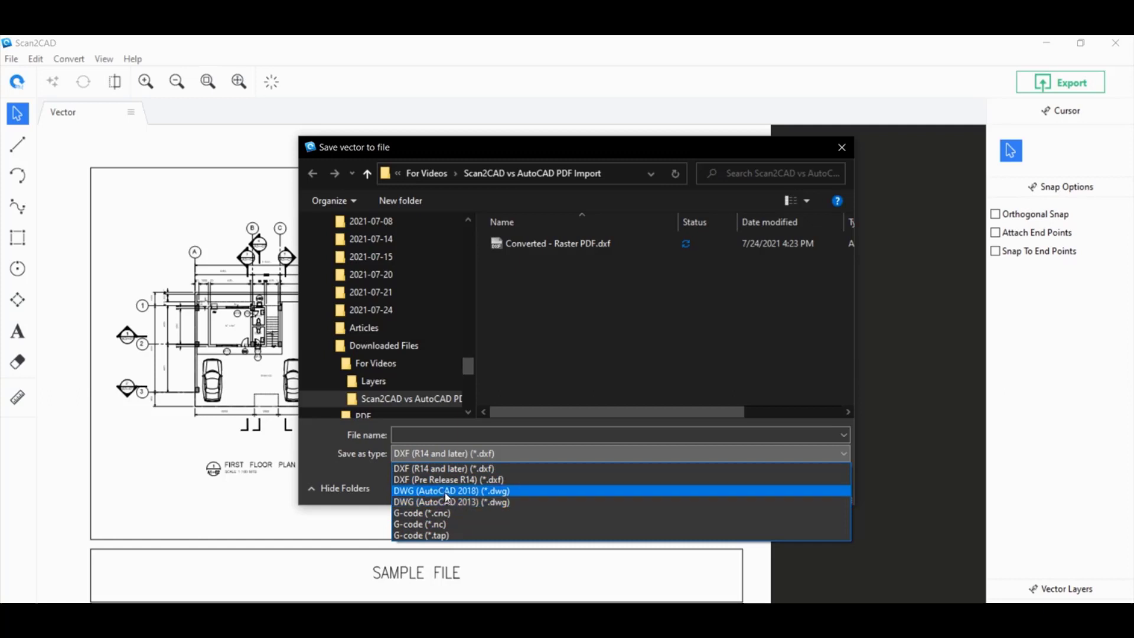
pyautogui.click(448, 490)
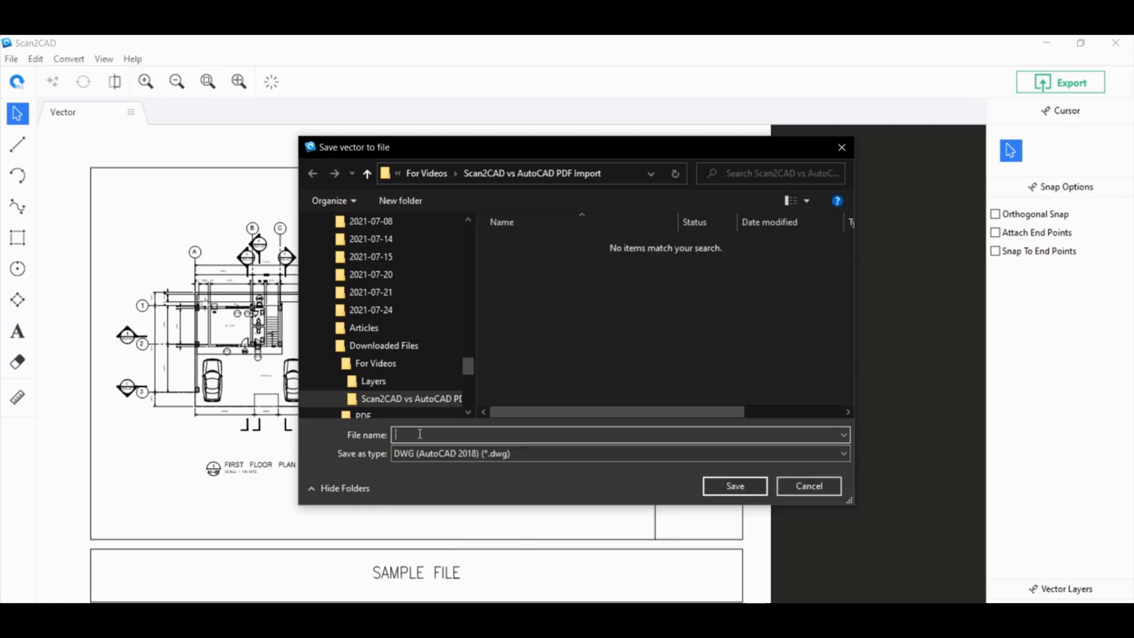
pyautogui.write('Converted - Vector PDF')
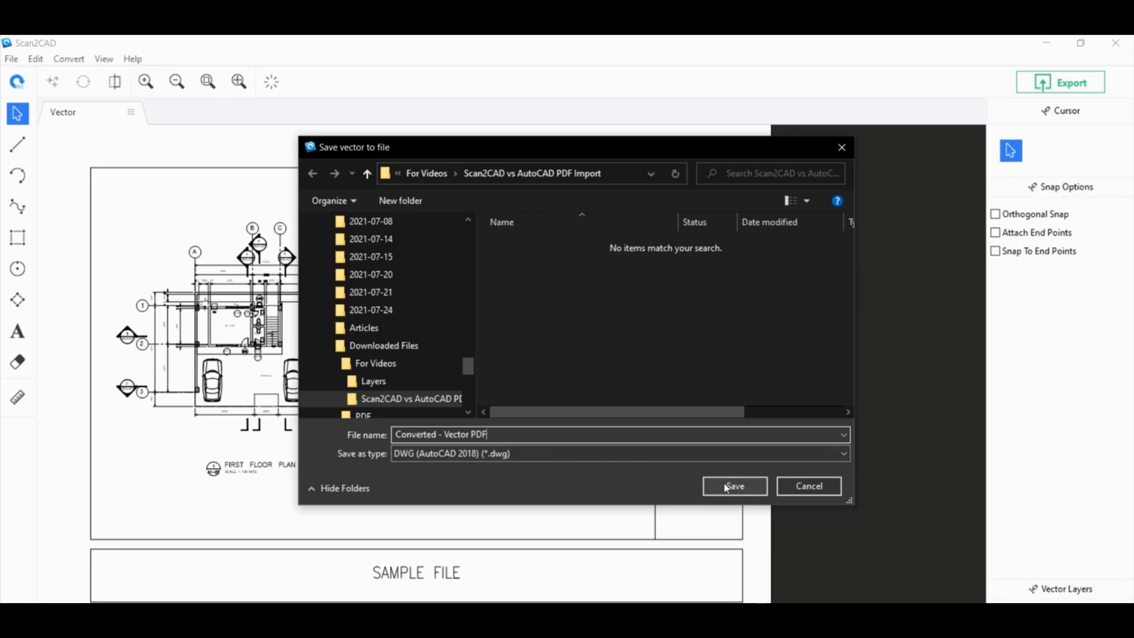
pyautogui.click(734, 486)
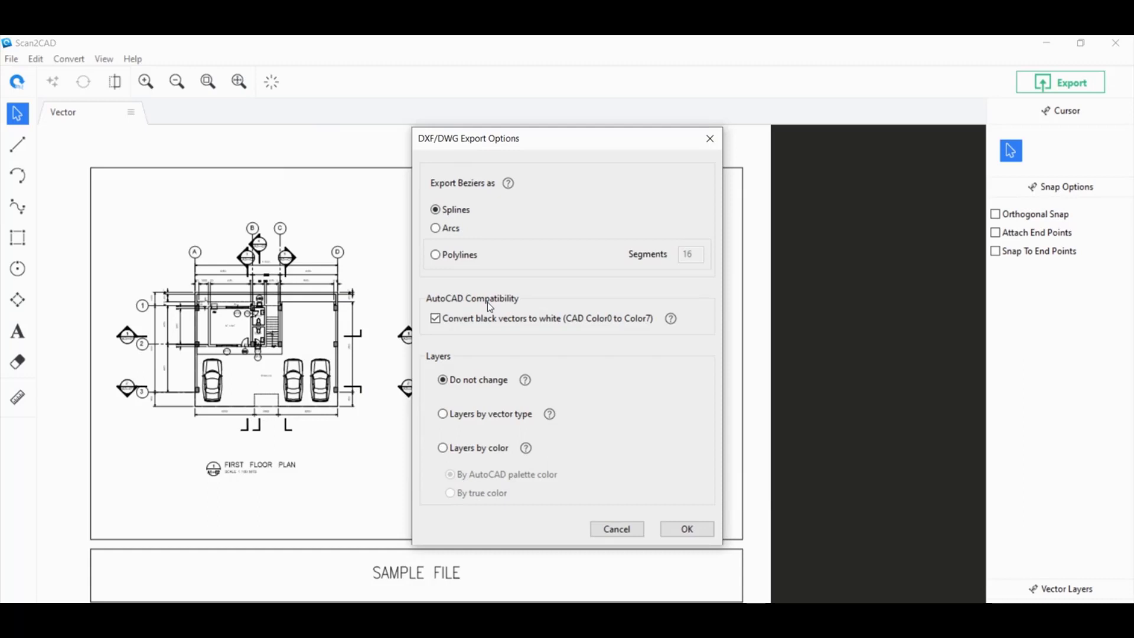
pyautogui.moveTo(139, 353)
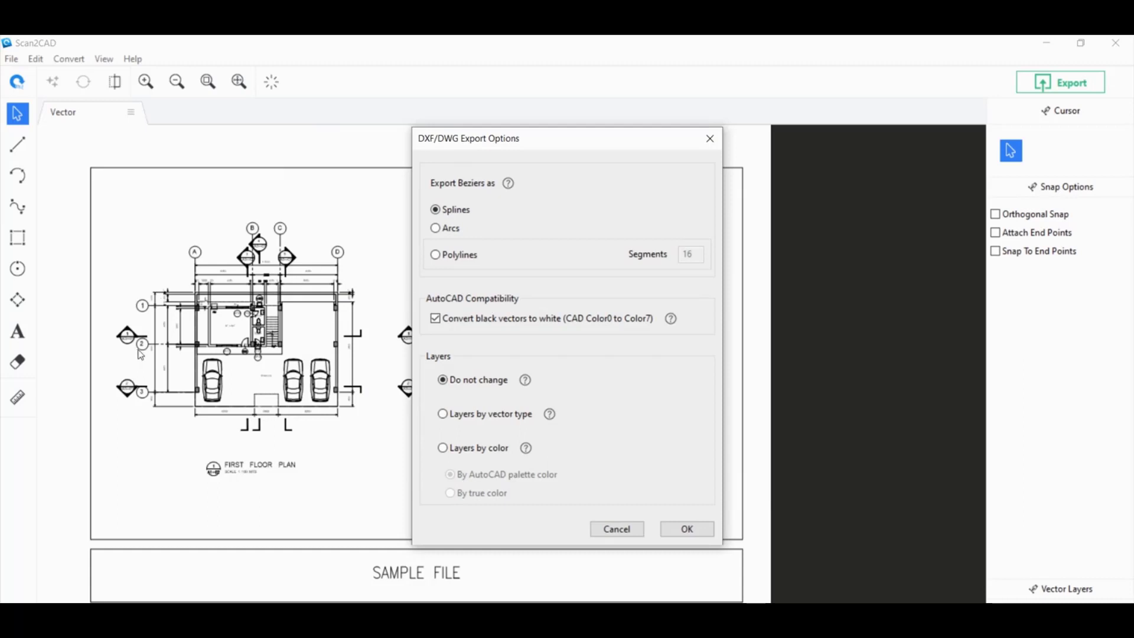
pyautogui.moveTo(274, 428)
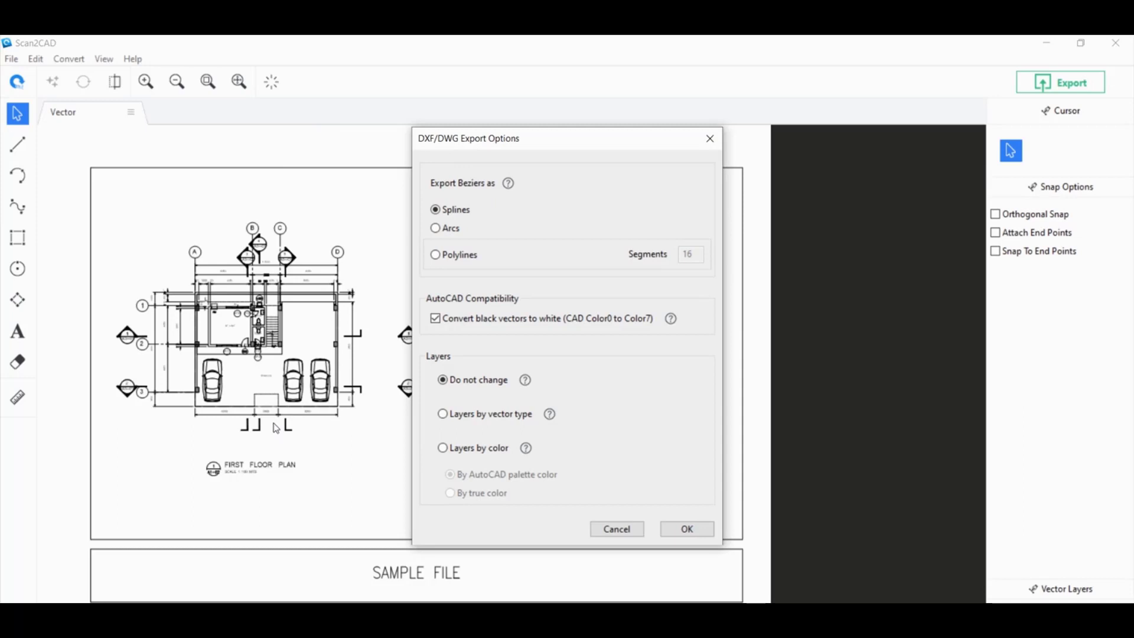
pyautogui.moveTo(250, 429)
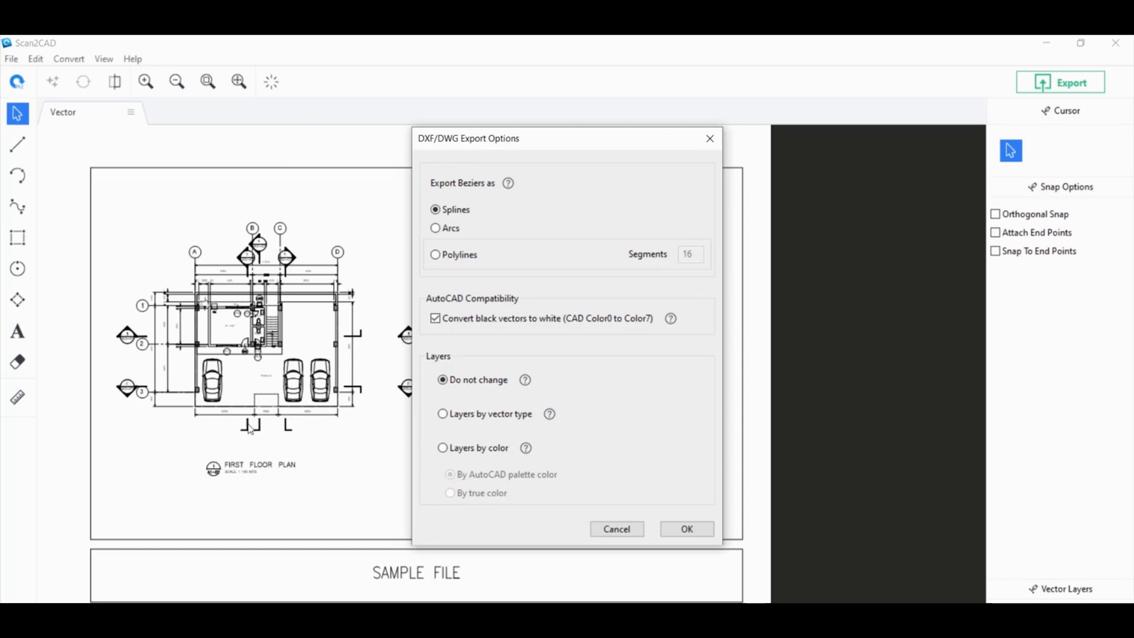
pyautogui.moveTo(170, 365)
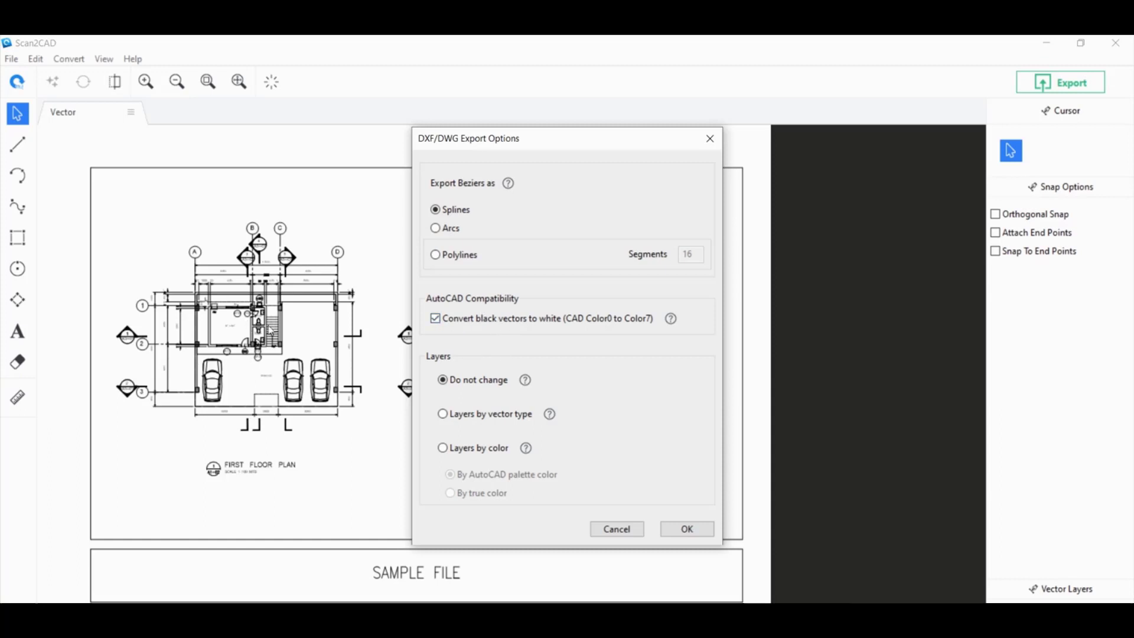
pyautogui.moveTo(216, 415)
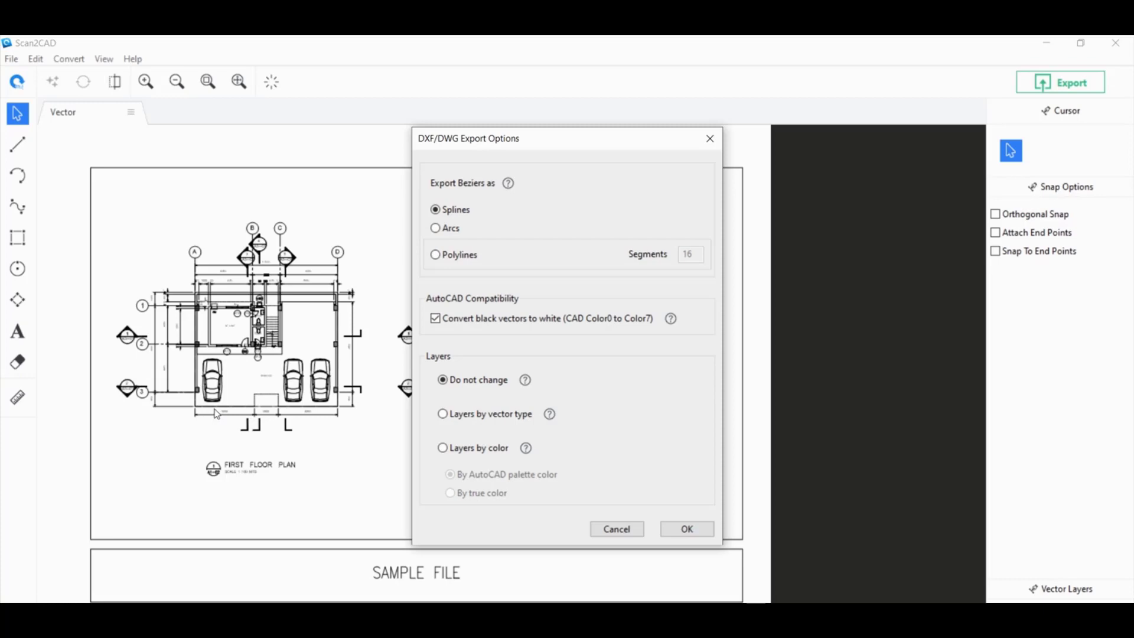
pyautogui.moveTo(251, 393)
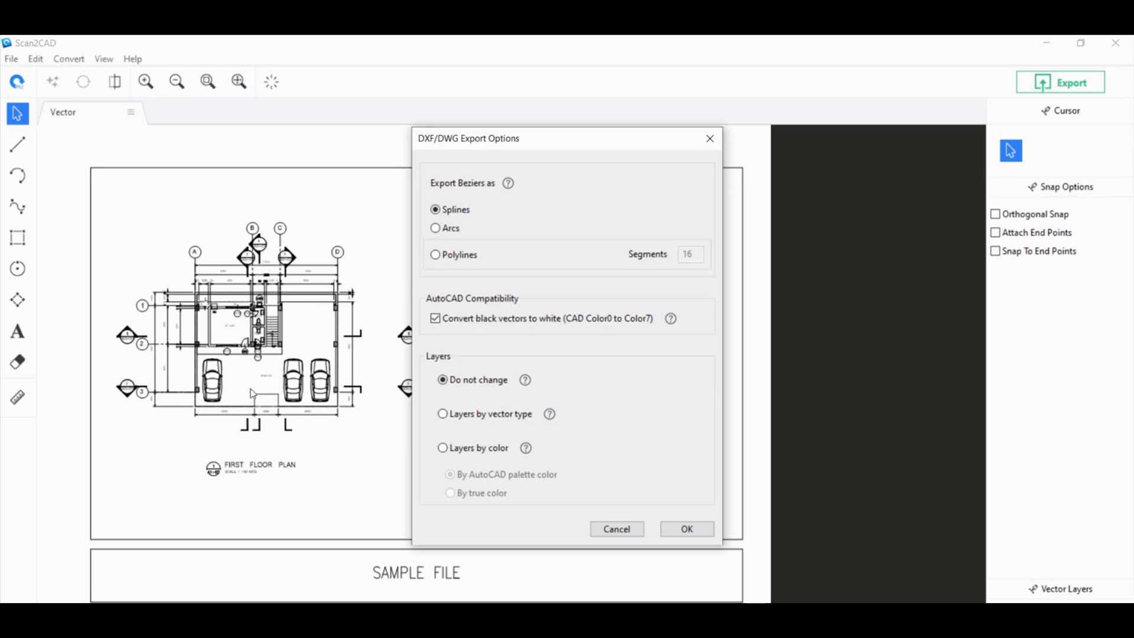
# Confirm DXF/DWG export options with Convert black vectors to white kept on
pyautogui.click(435, 335)
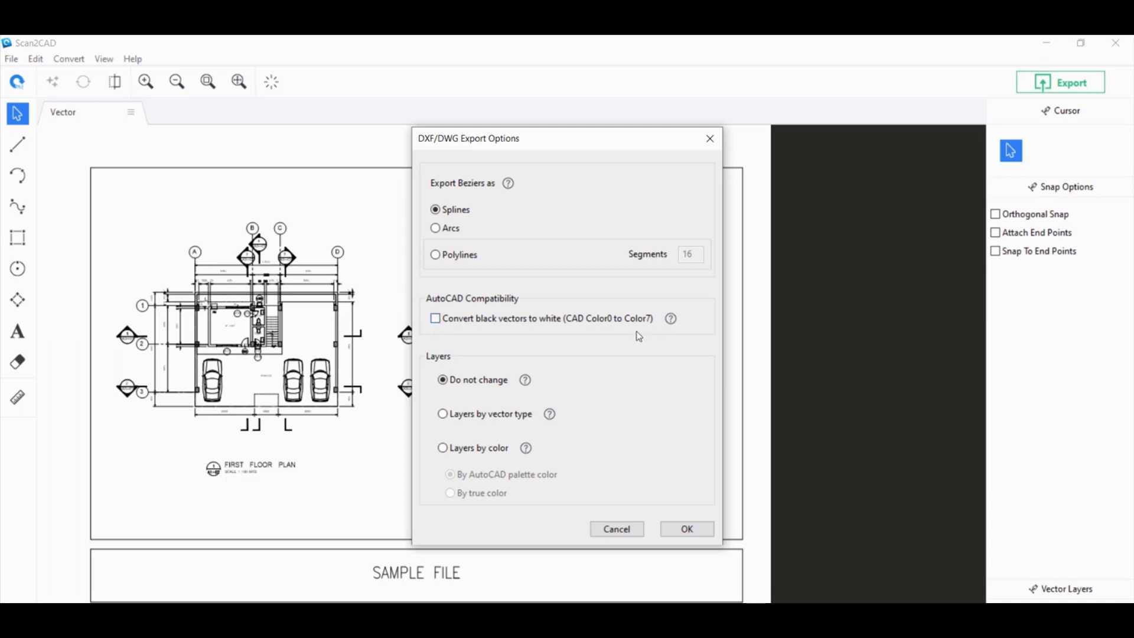
pyautogui.moveTo(450, 305)
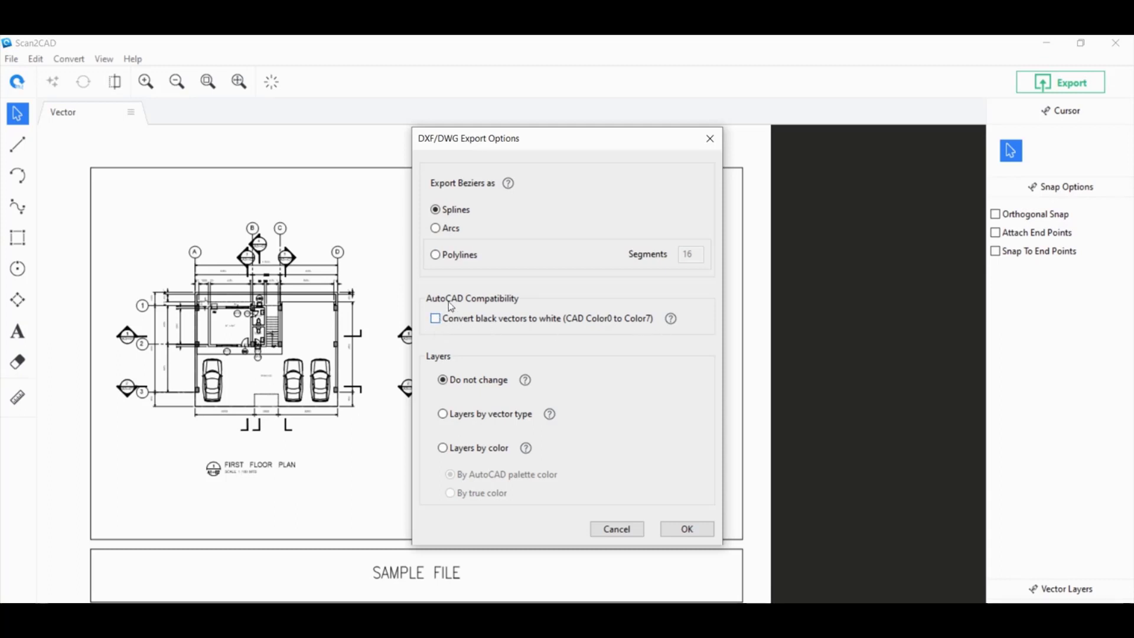
pyautogui.click(435, 318)
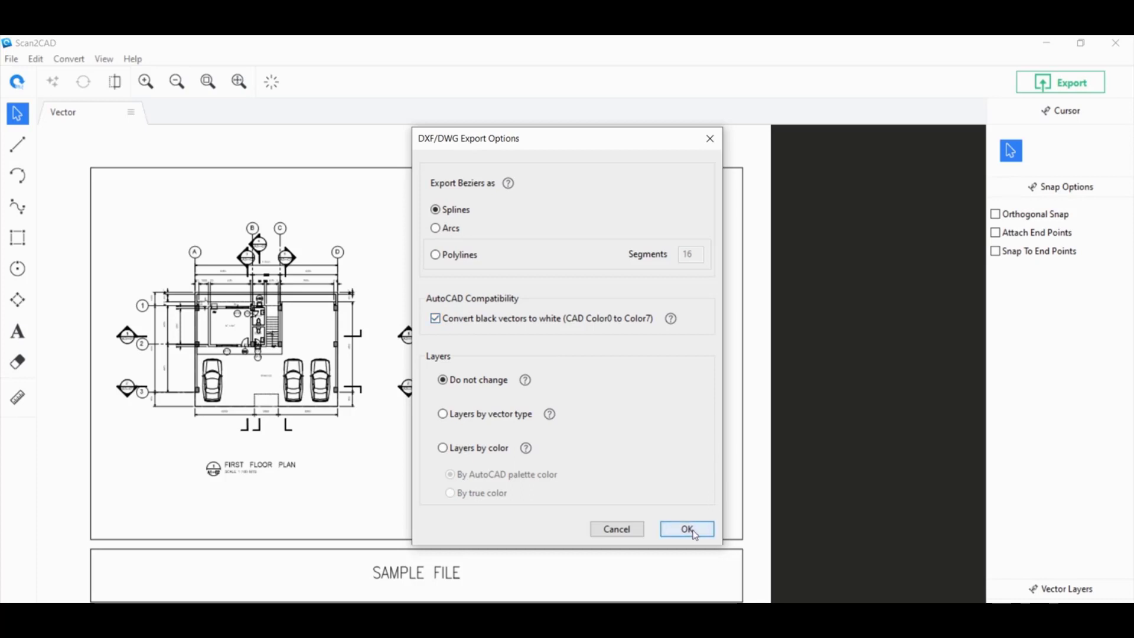
pyautogui.click(686, 528)
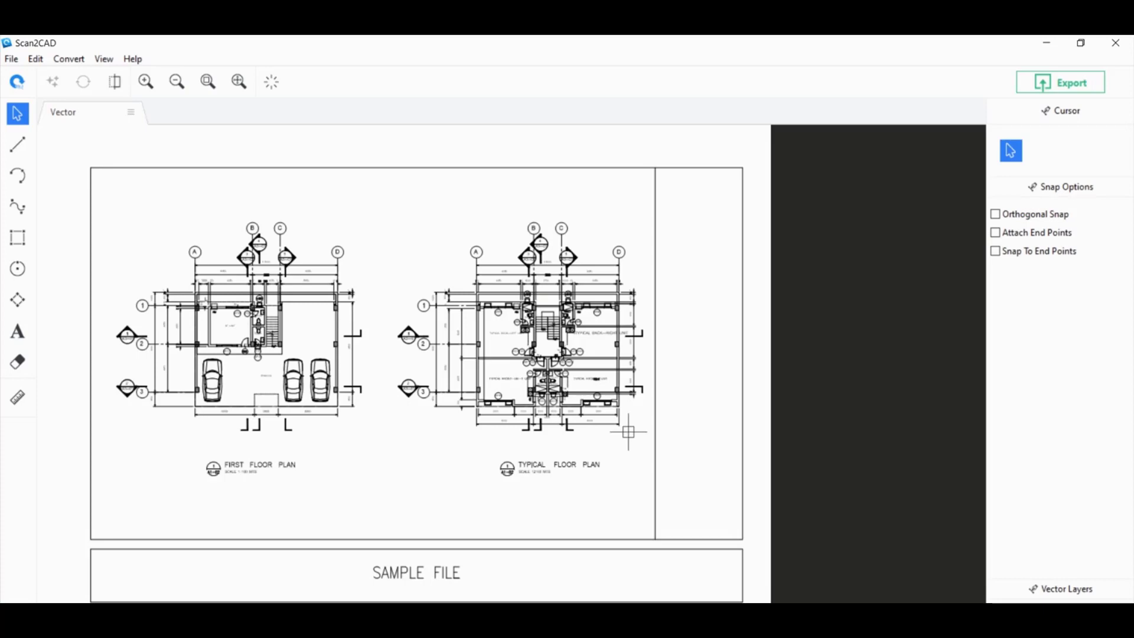
pyautogui.moveTo(631, 527)
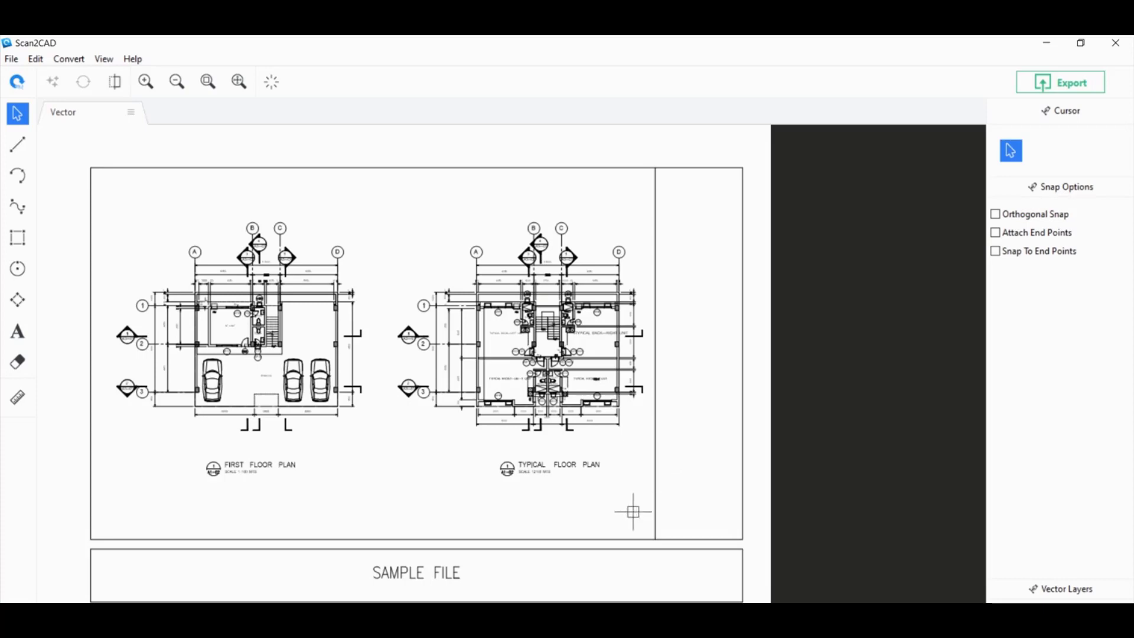